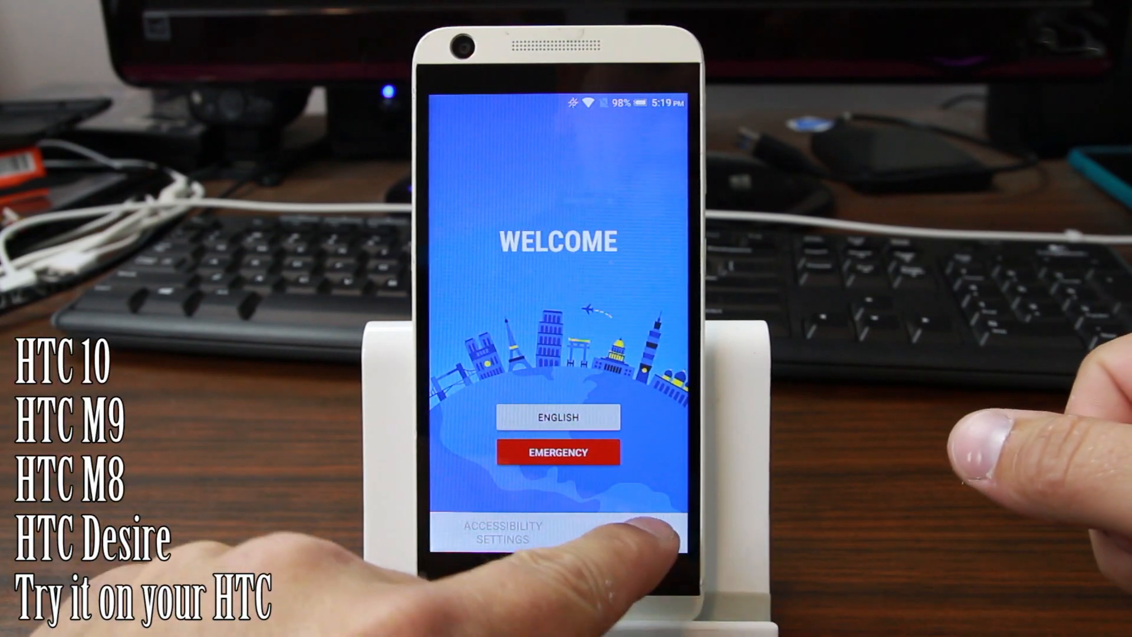
Start setup, go to the Wi-Fi list and enter 'hfbhf' in the add-network name field to reach App info.
{"action": "left_click", "coordinate": [558, 417]}
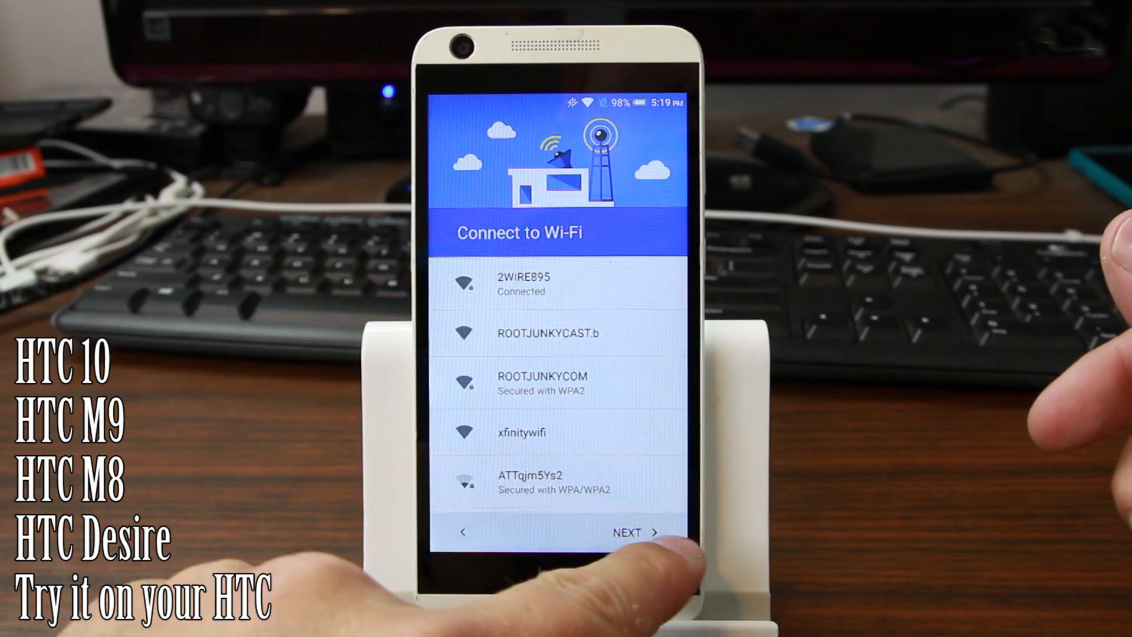
{"action": "left_click", "coordinate": [634, 531]}
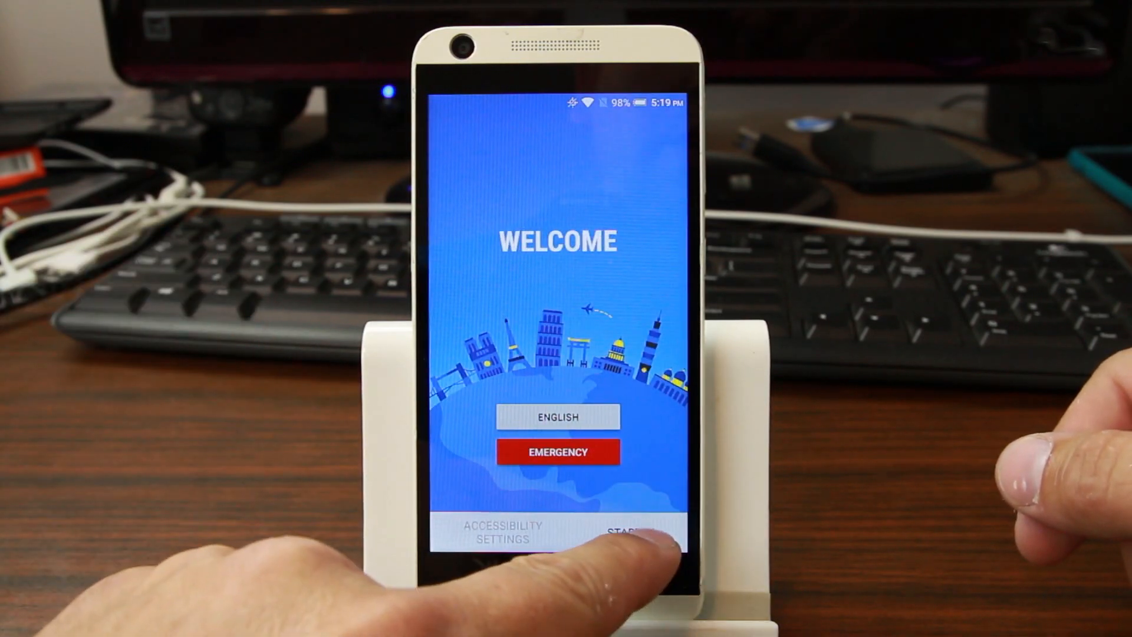
{"action": "left_click", "coordinate": [617, 531]}
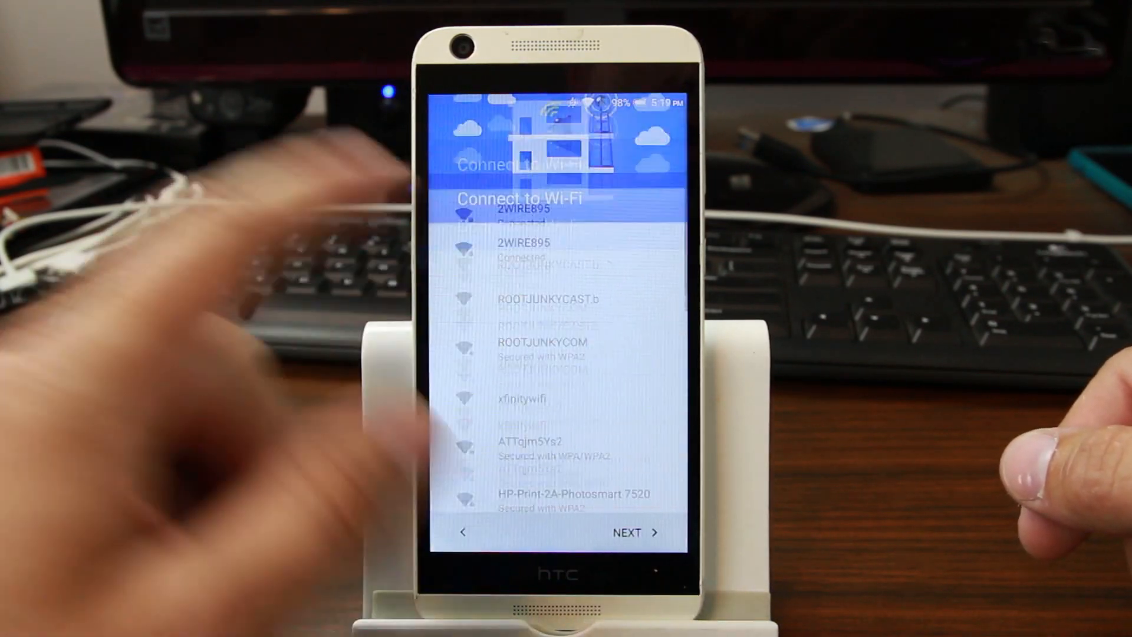
{"action": "scroll", "scroll_direction": "down", "scroll_amount": 3}
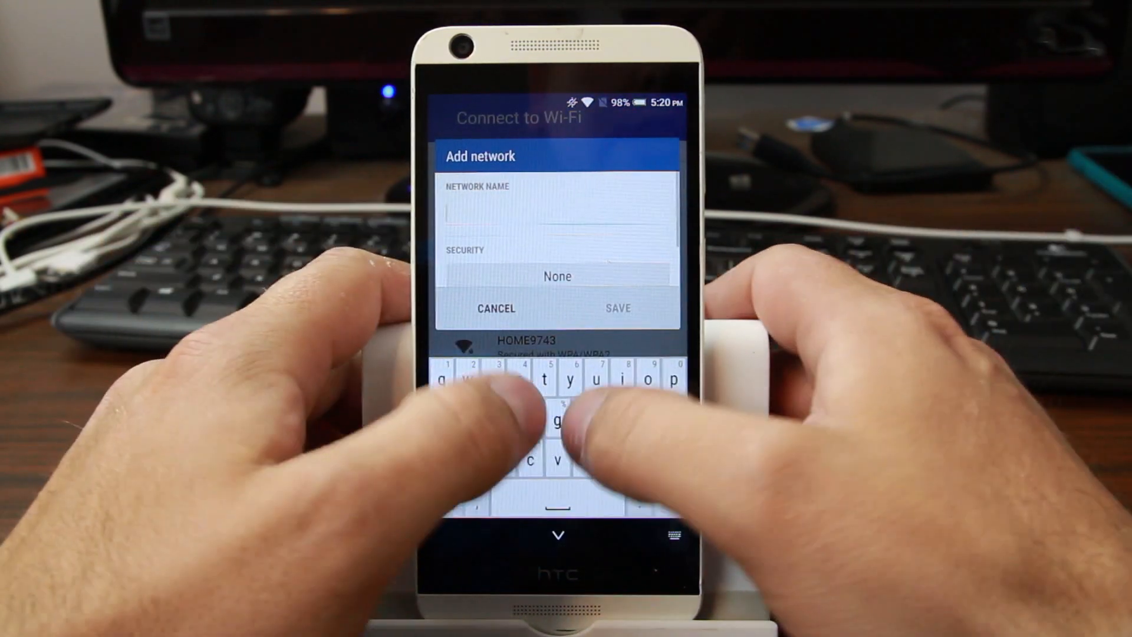
{"action": "type", "text": "hfbhf"}
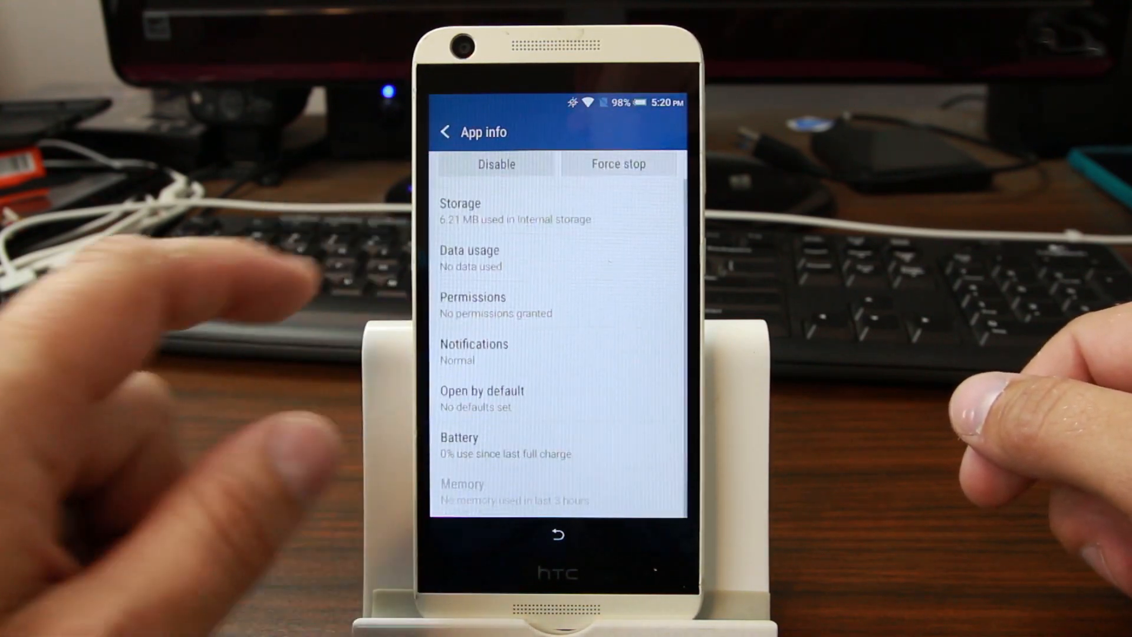
Go from the app's own settings page into the phone's full Settings list.
{"action": "left_click", "coordinate": [506, 352]}
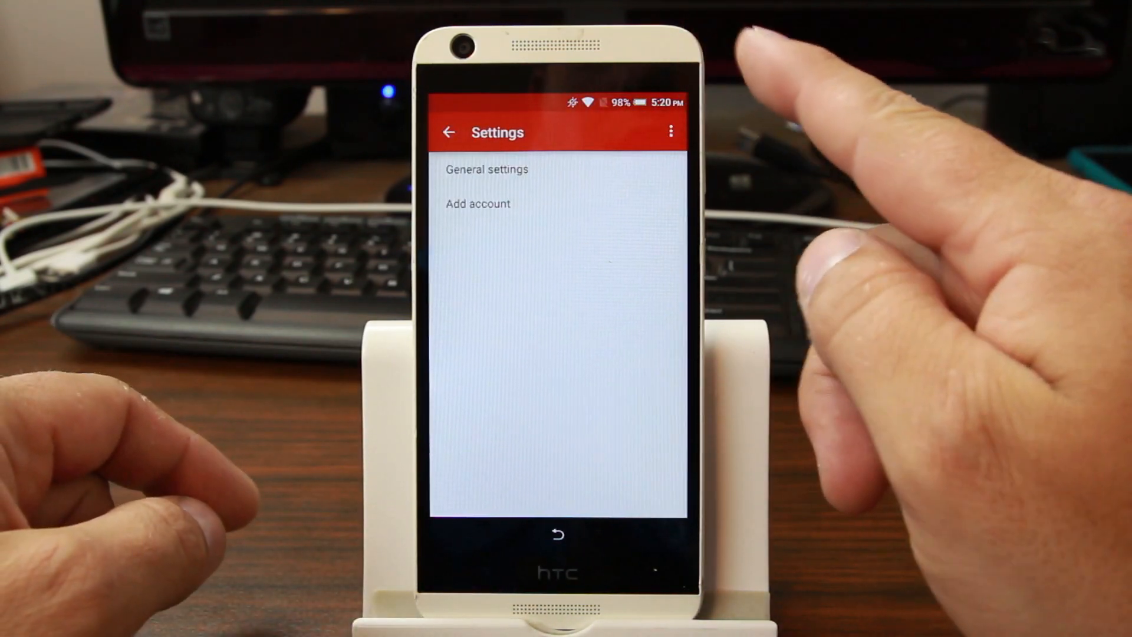
{"action": "left_click", "coordinate": [671, 131]}
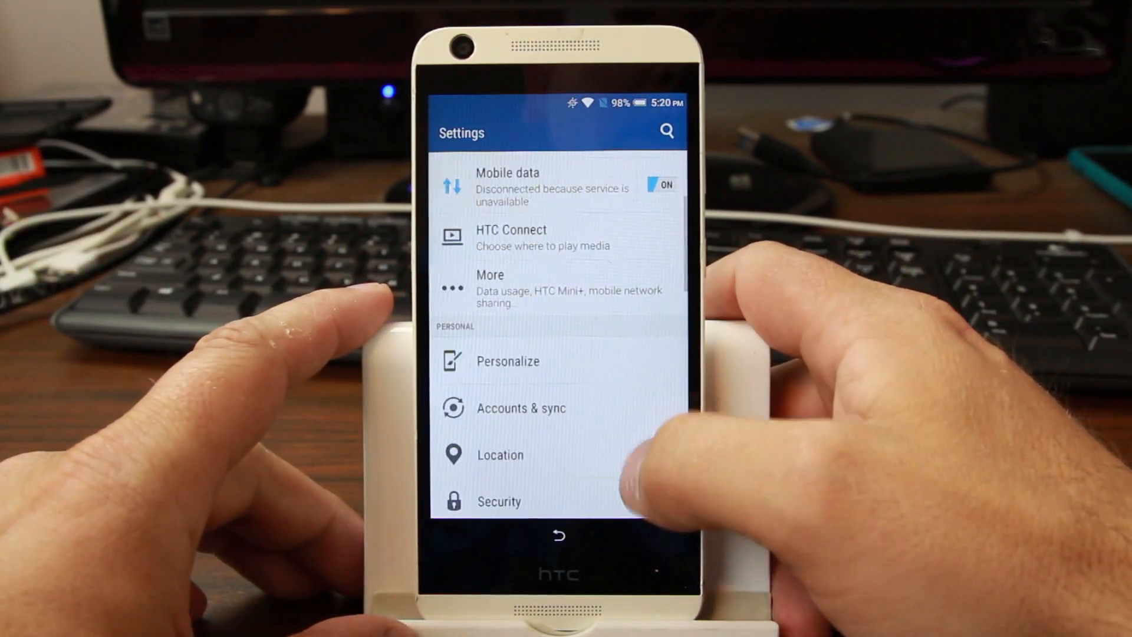
{"action": "scroll", "scroll_direction": "down", "scroll_amount": 3}
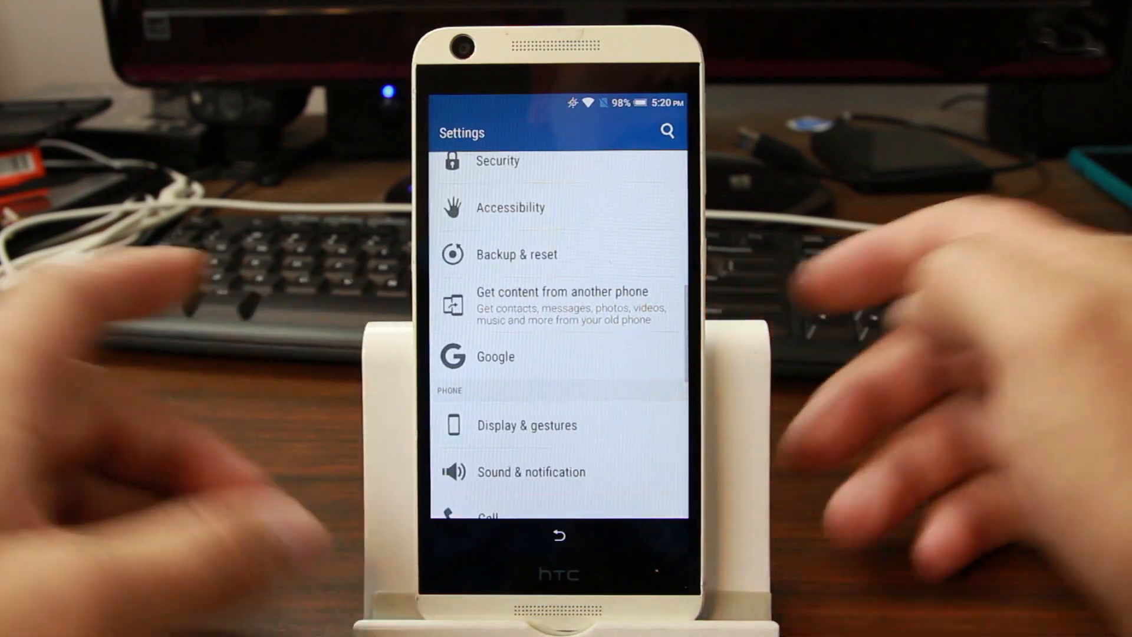
{"action": "scroll", "scroll_direction": "down", "scroll_amount": 3}
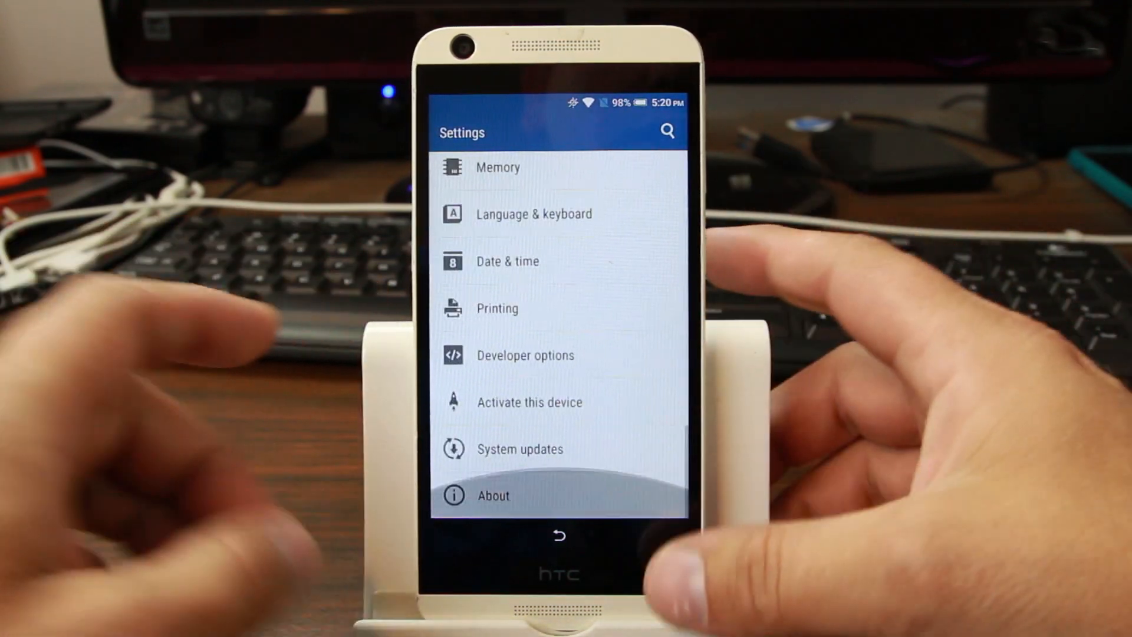
{"action": "left_click", "coordinate": [493, 495]}
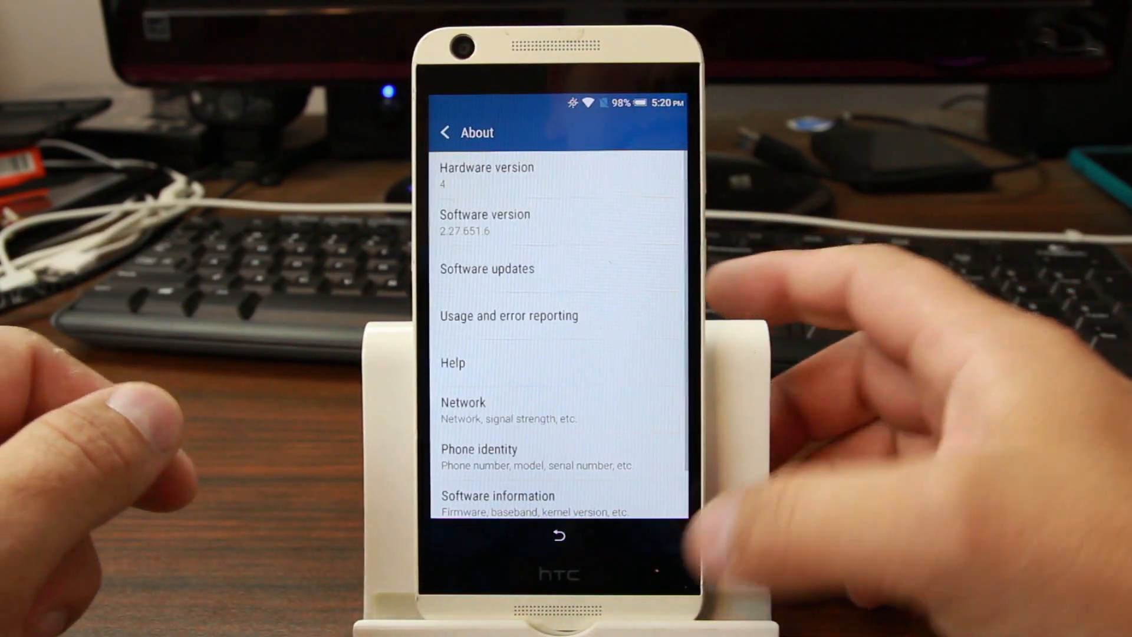
{"action": "scroll", "scroll_direction": "down", "scroll_amount": 3}
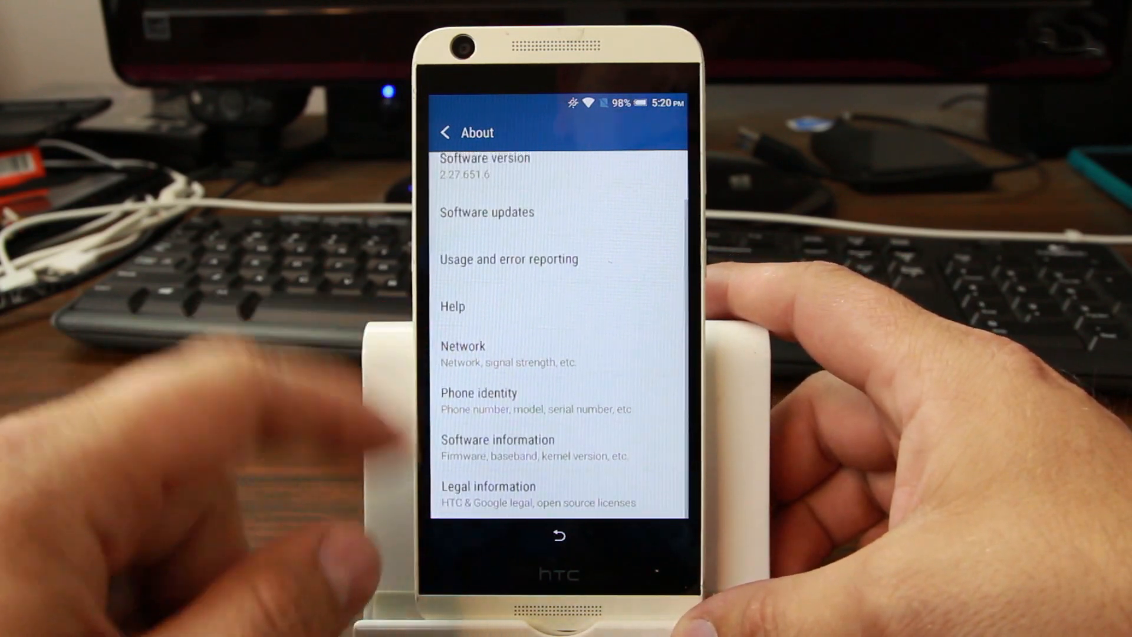
{"action": "left_click", "coordinate": [498, 446]}
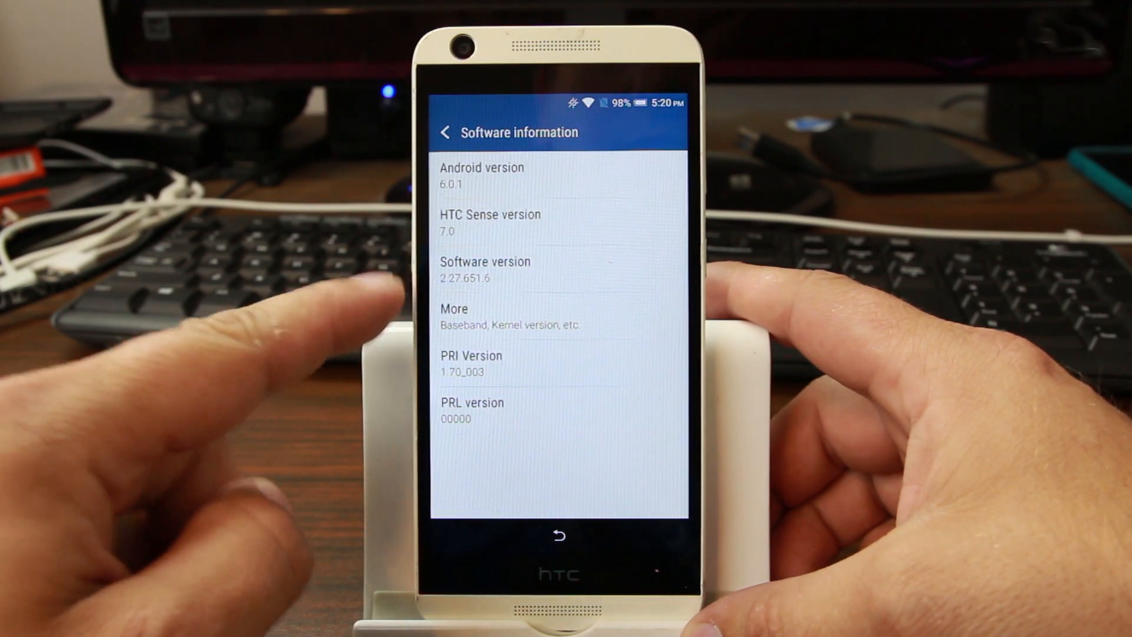
{"action": "left_click", "coordinate": [445, 132]}
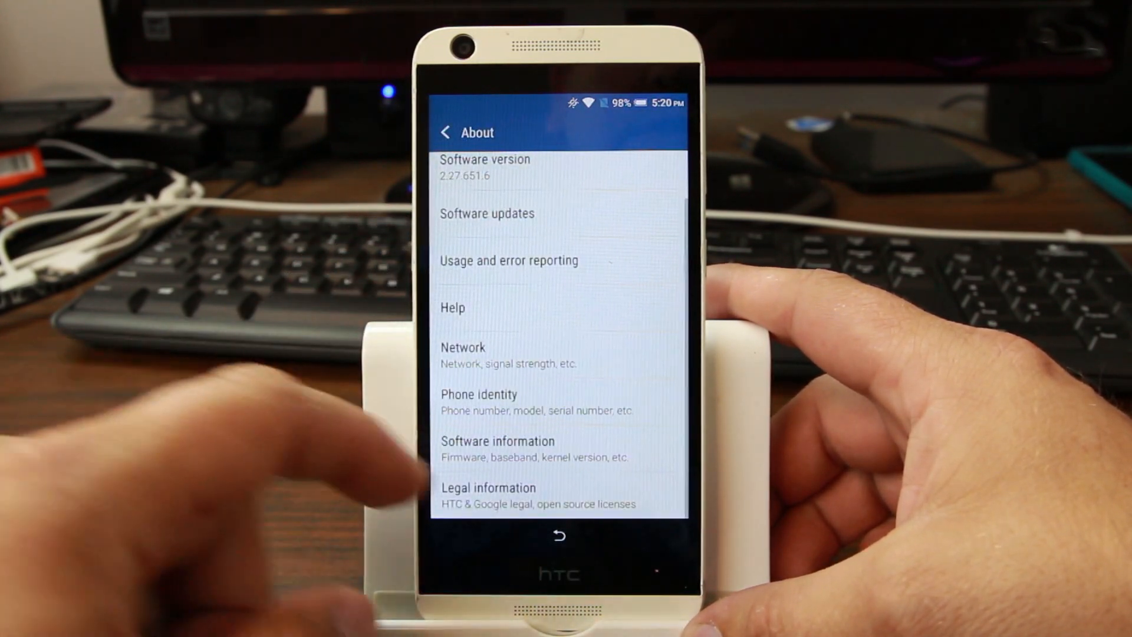
{"action": "scroll", "scroll_direction": "down", "scroll_amount": 3}
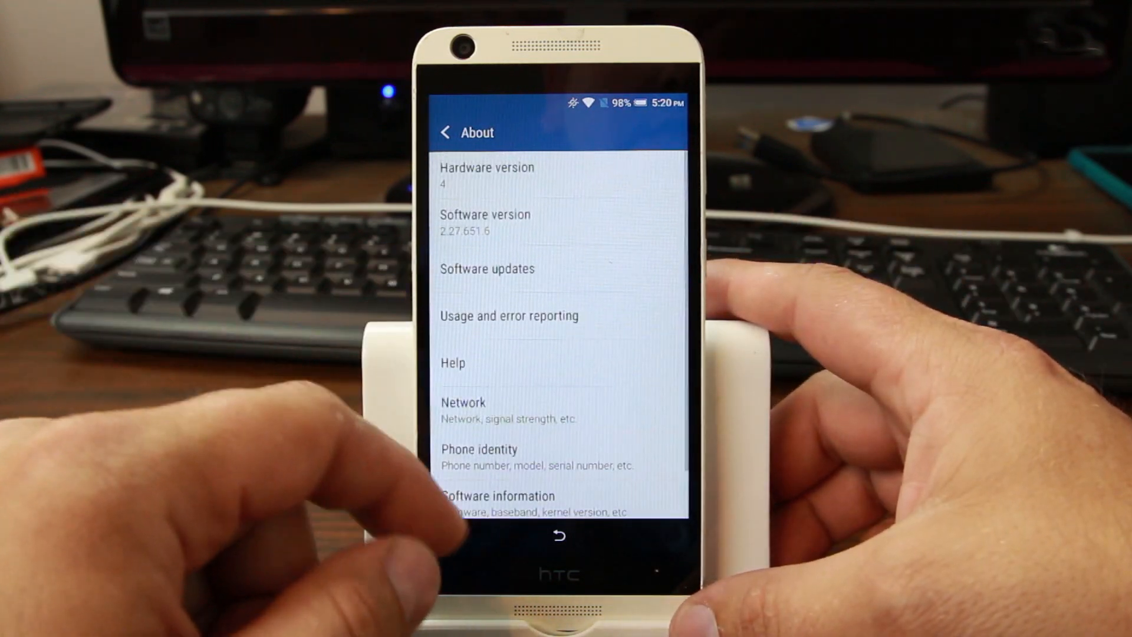
{"action": "left_click", "coordinate": [446, 131]}
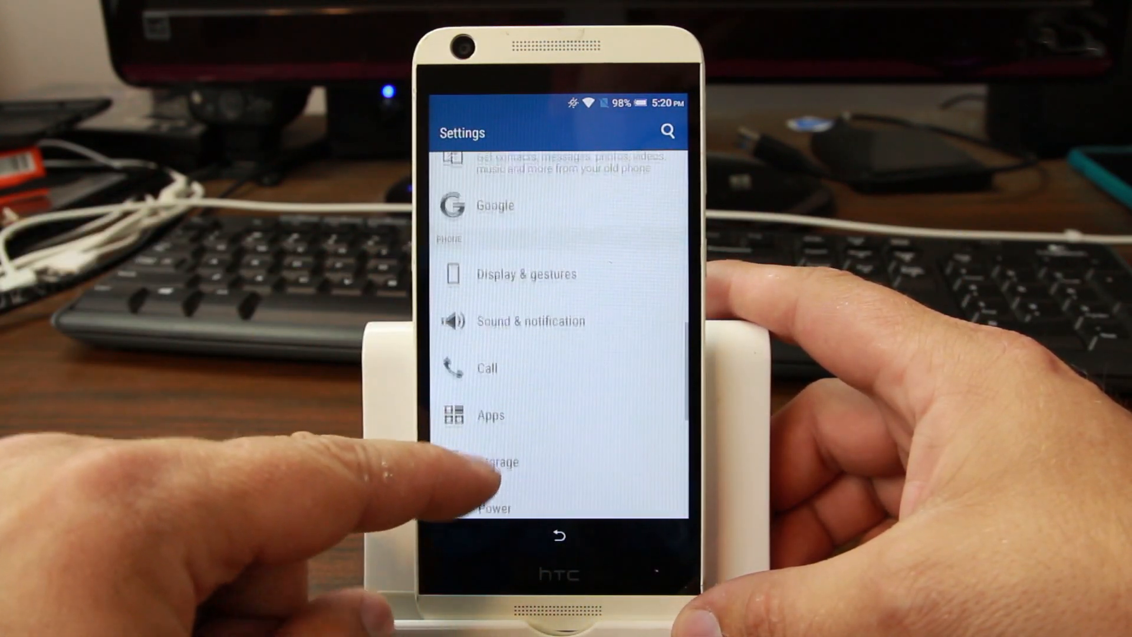
Go through Google services and Now settings to phone search, skip sign-in and search 'chr' for Chrome.
{"action": "left_click", "coordinate": [496, 205]}
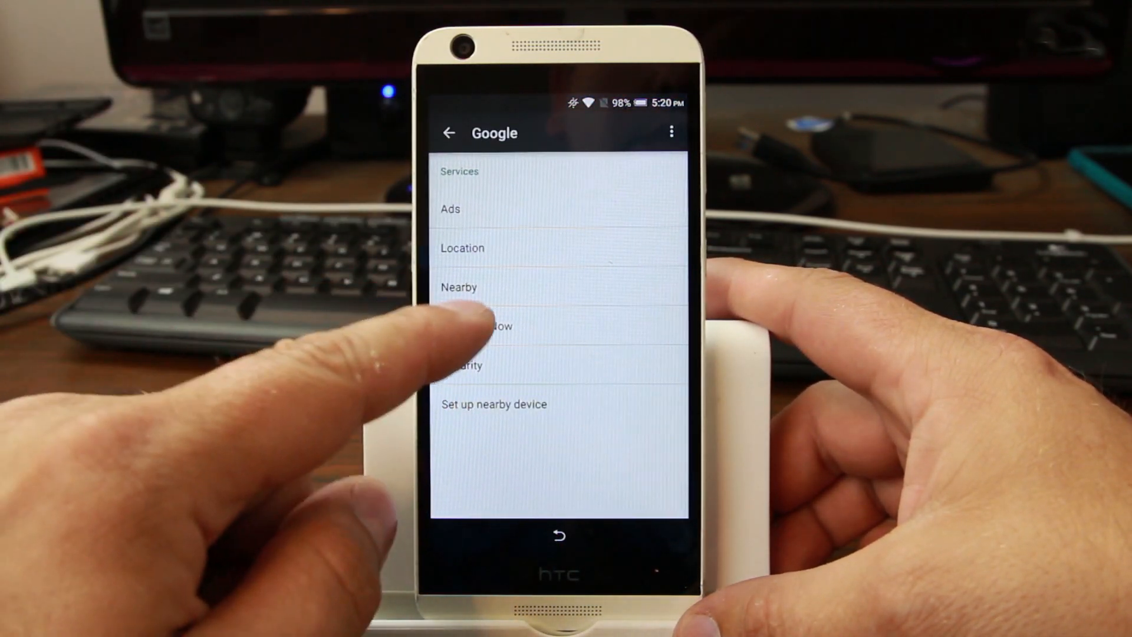
{"action": "left_click", "coordinate": [491, 325]}
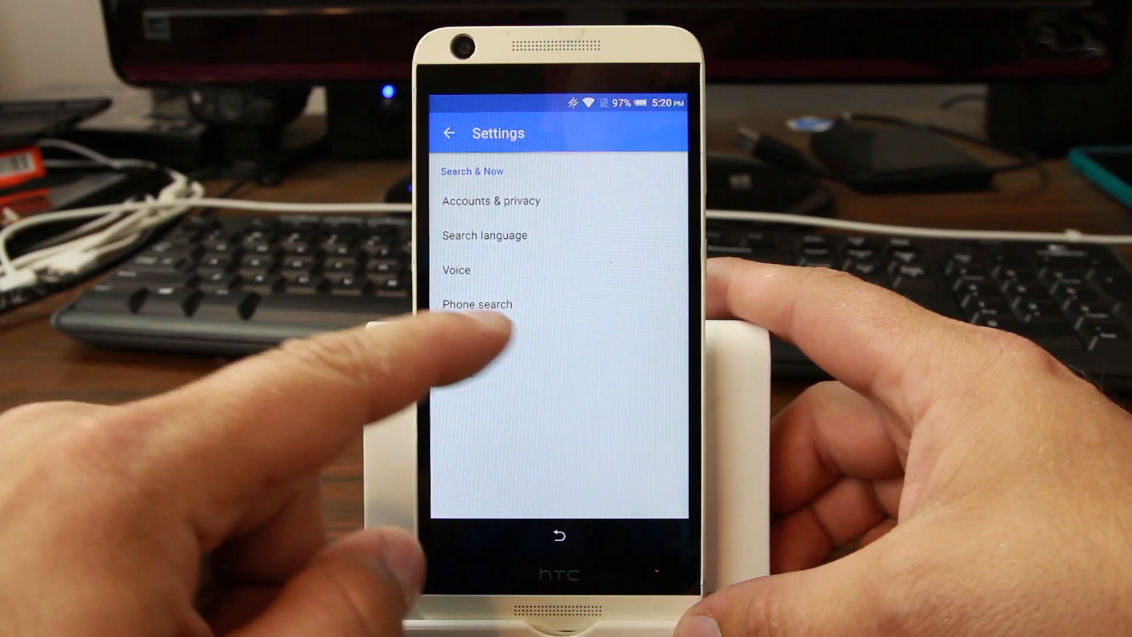
{"action": "left_click", "coordinate": [472, 171]}
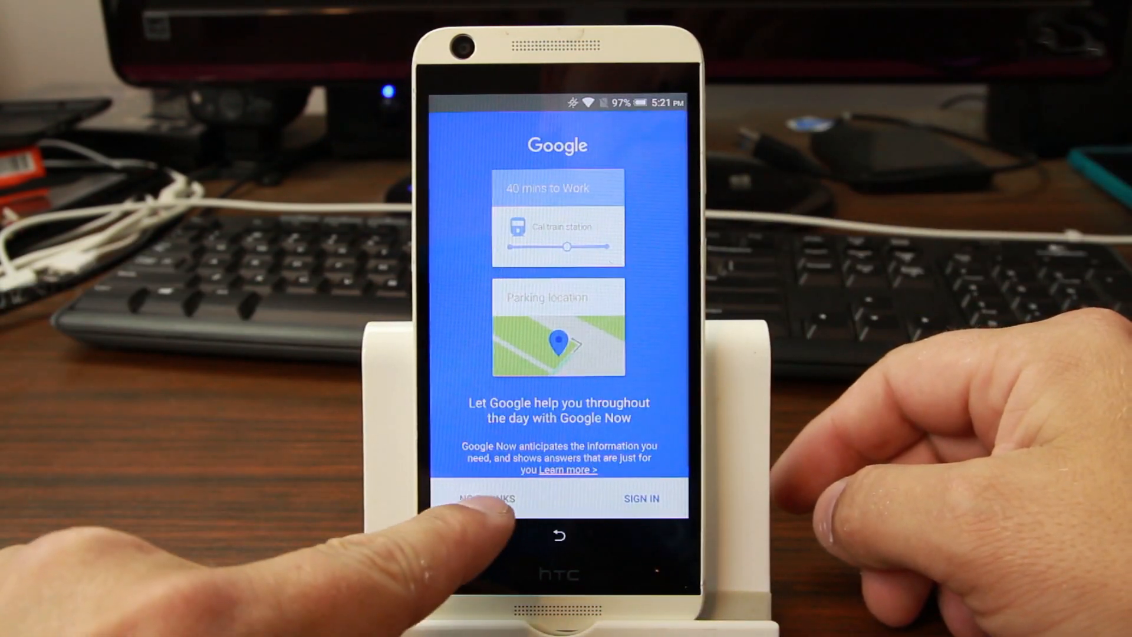
{"action": "left_click", "coordinate": [488, 498]}
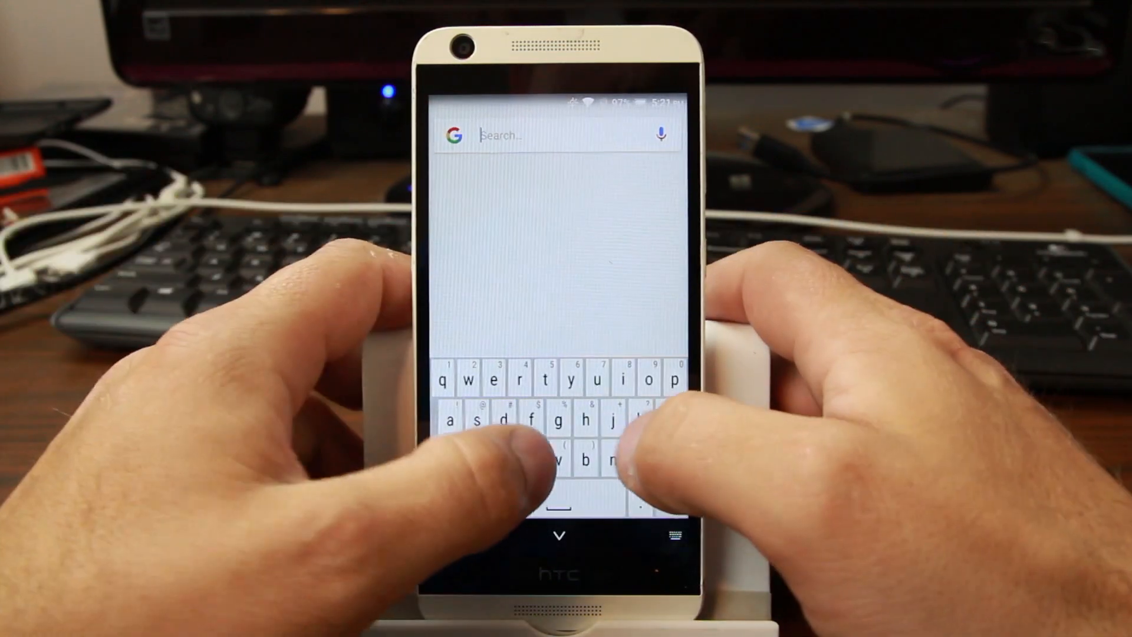
{"action": "type", "text": "chr"}
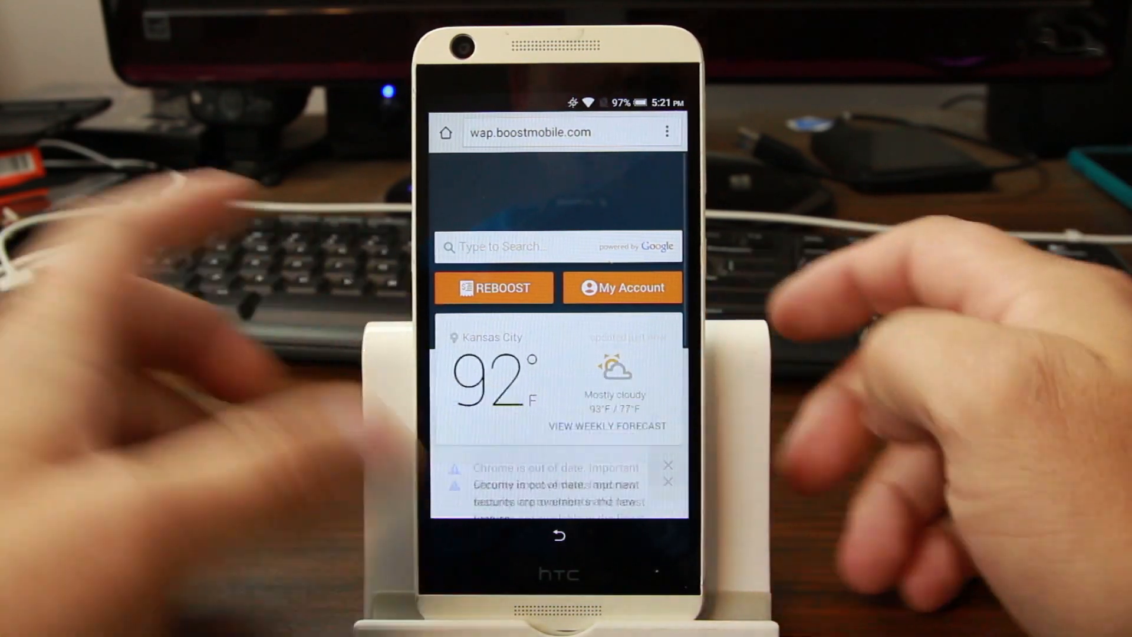
Enter the rootjunky address in Chrome and open the Apps folder on the file site.
{"action": "left_click", "coordinate": [556, 131]}
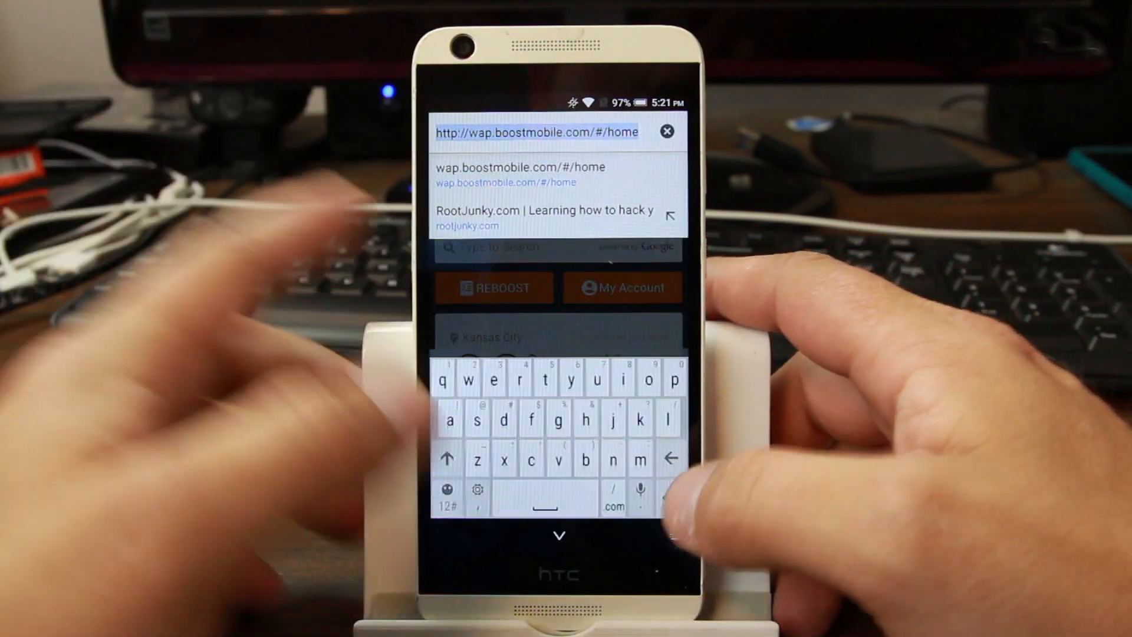
{"action": "type", "text": "roy"}
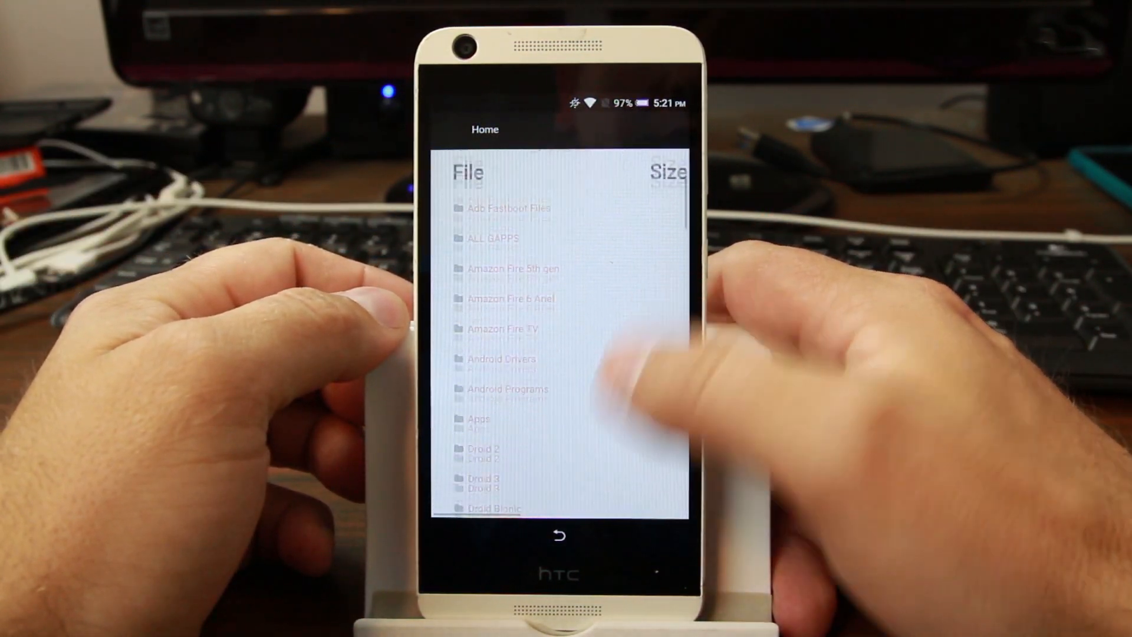
{"action": "scroll", "scroll_direction": "down", "scroll_amount": 3}
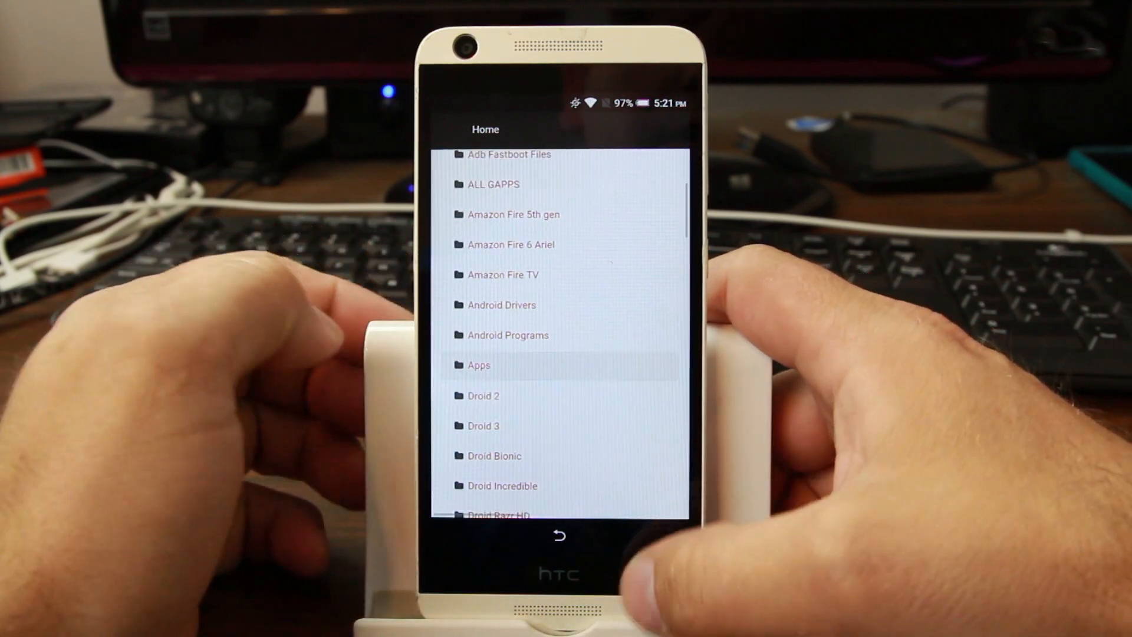
{"action": "left_click", "coordinate": [479, 365]}
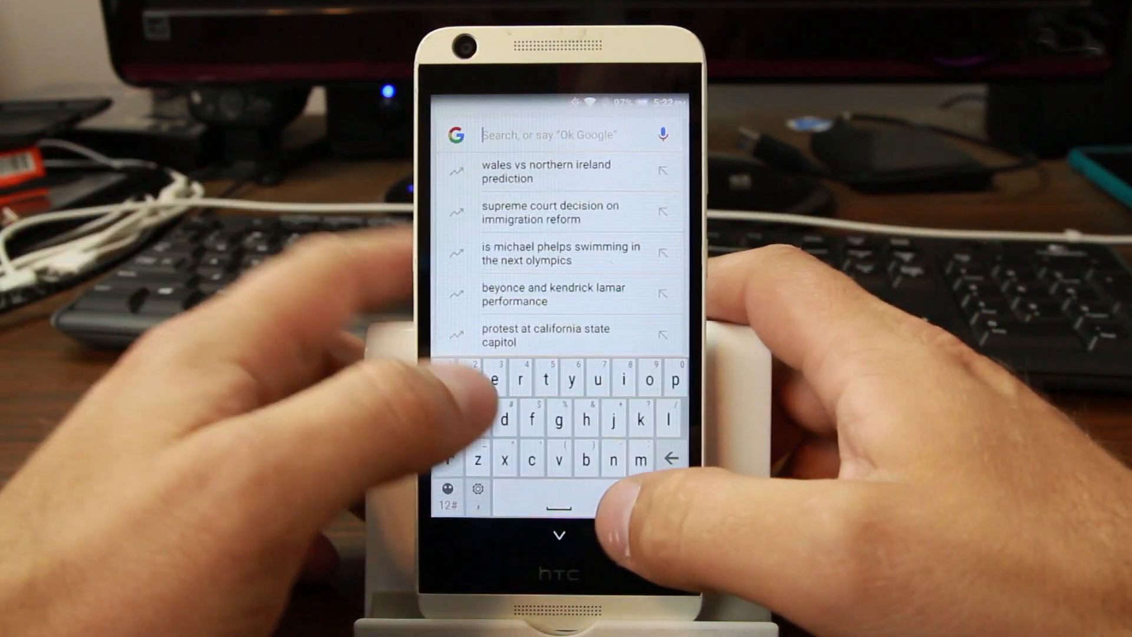
Search 'dow', open Downloads, select com.rootjunky.frpbypass-1.0.apk and choose Package installer.
{"action": "type", "text": "dow"}
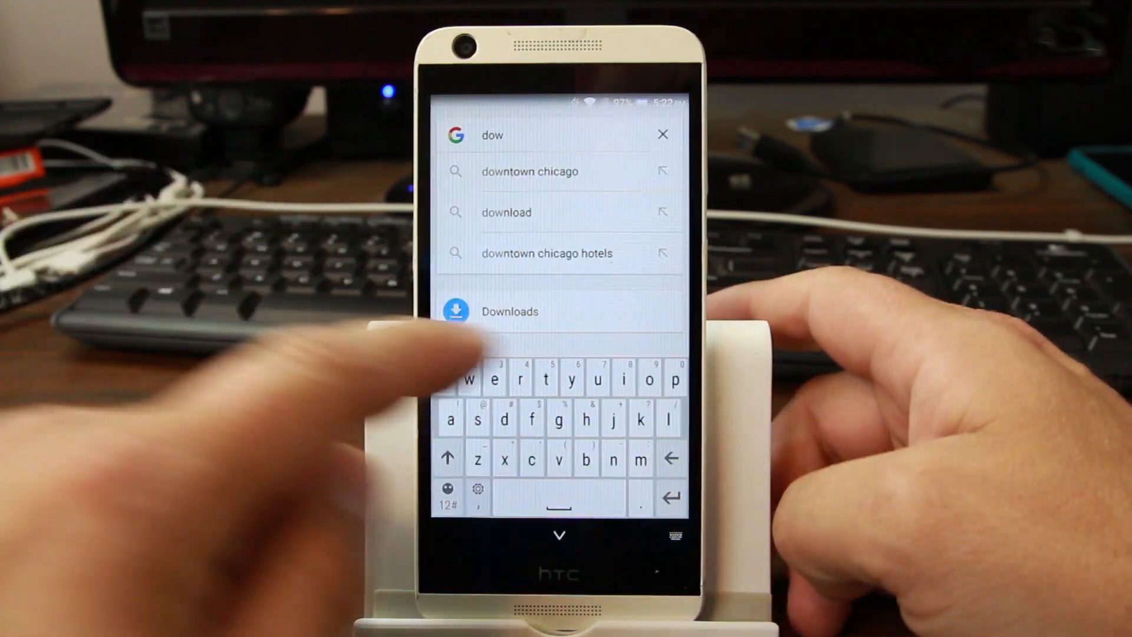
{"action": "left_click", "coordinate": [509, 311]}
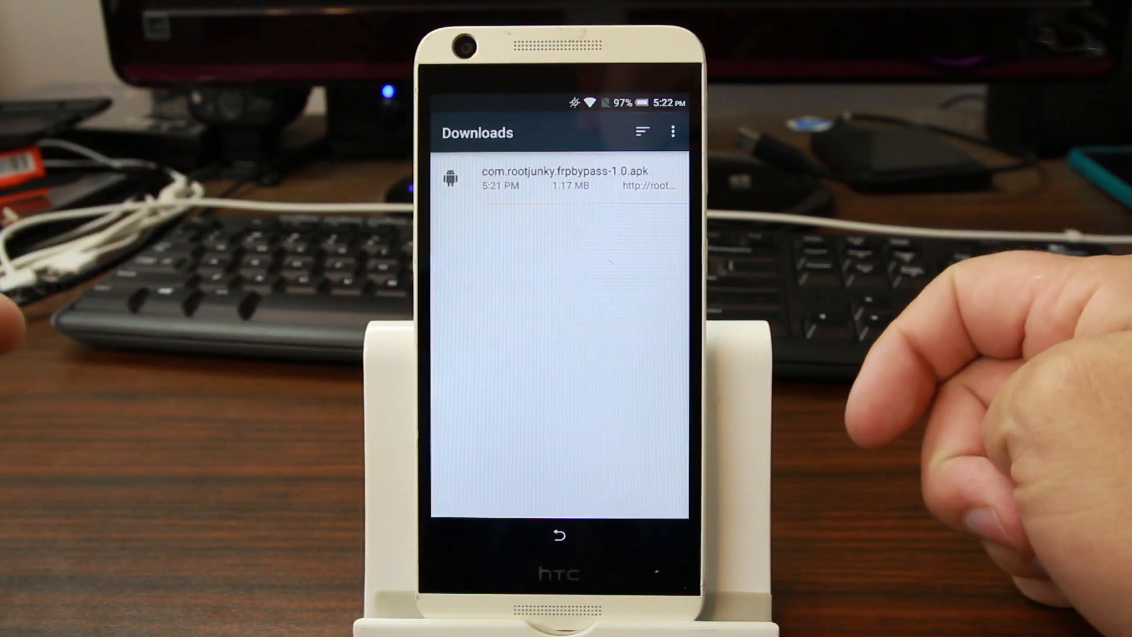
{"action": "left_click", "coordinate": [563, 177]}
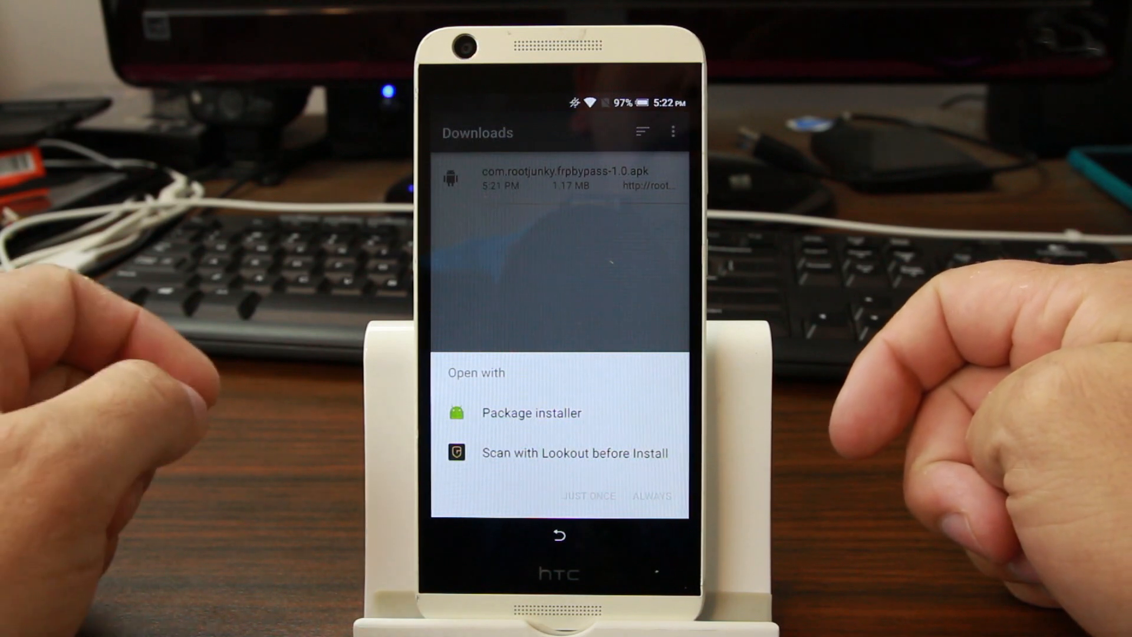
{"action": "left_click", "coordinate": [530, 413]}
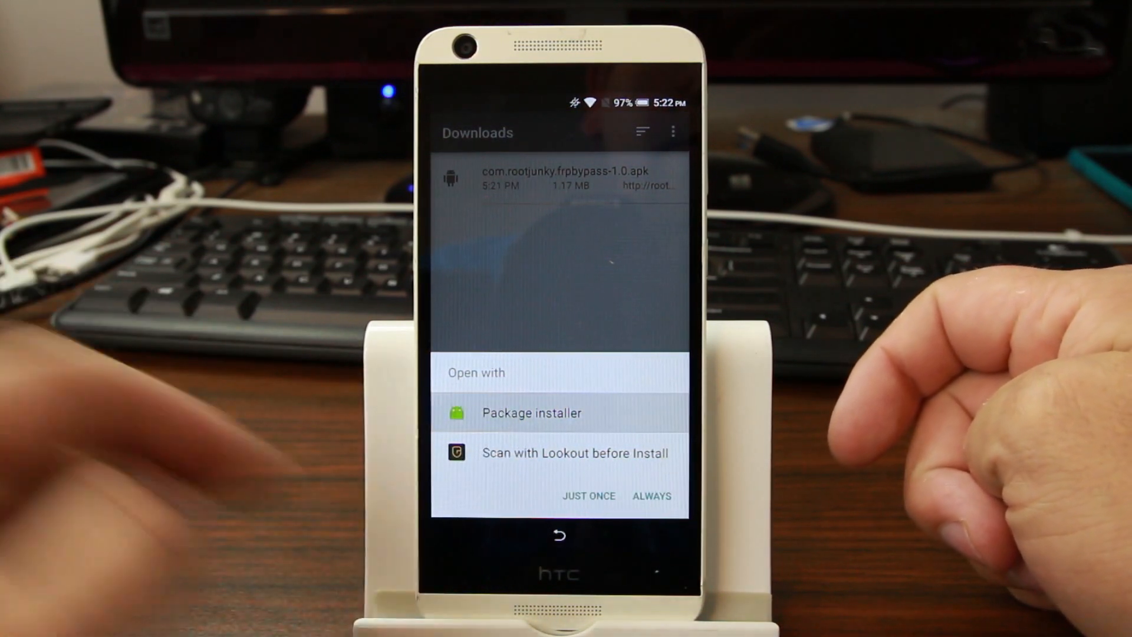
Use Package installer just once, install FRP Bypass and launch it when done.
{"action": "left_click", "coordinate": [588, 496]}
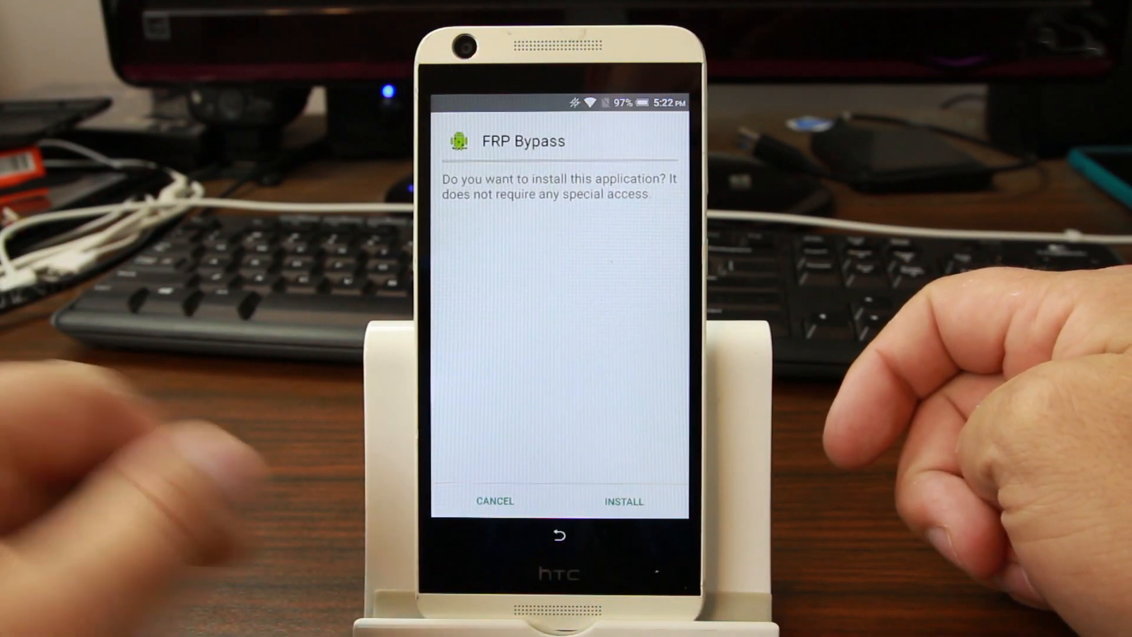
{"action": "left_click", "coordinate": [622, 500]}
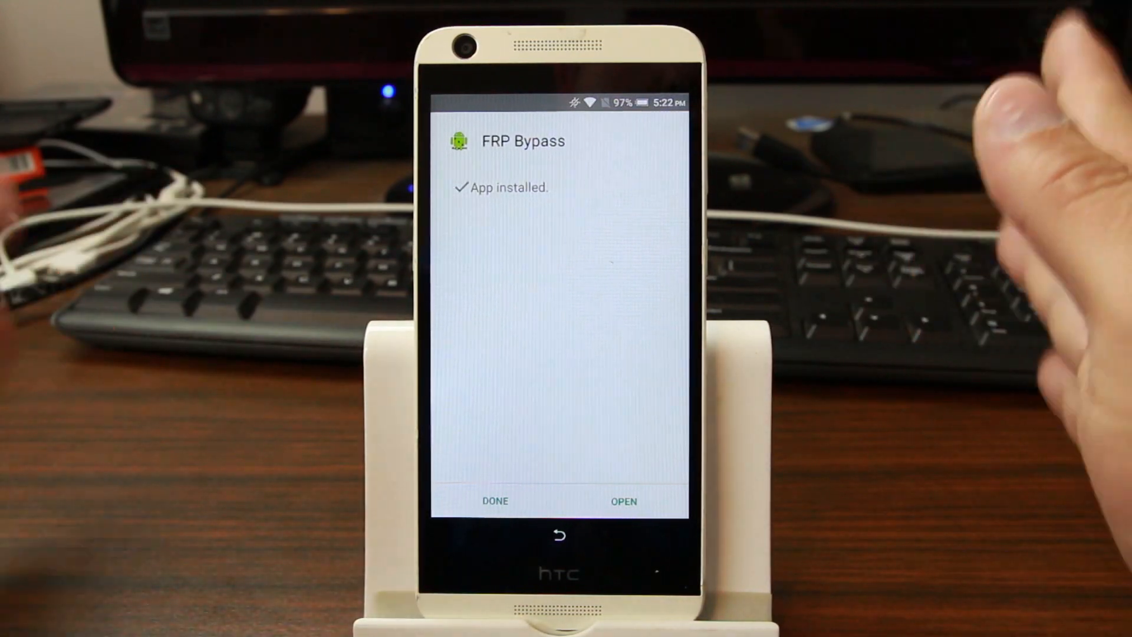
{"action": "left_click", "coordinate": [494, 500]}
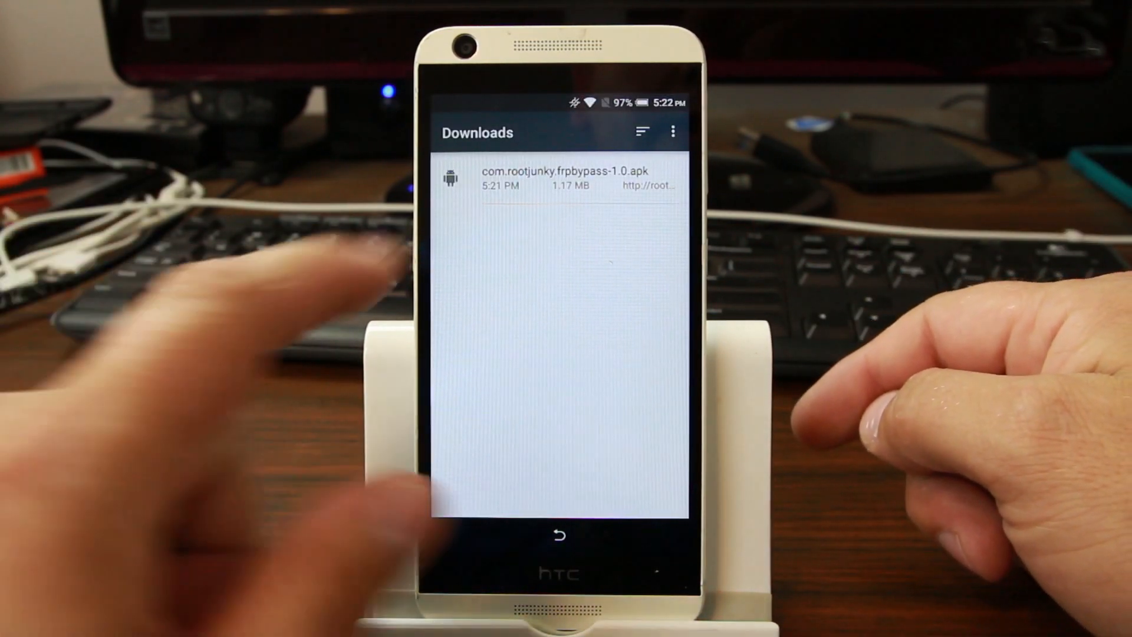
Open the FRP bypass APK from Downloads again with the package installer to reach the browser sign-in screen.
{"action": "left_click", "coordinate": [561, 177]}
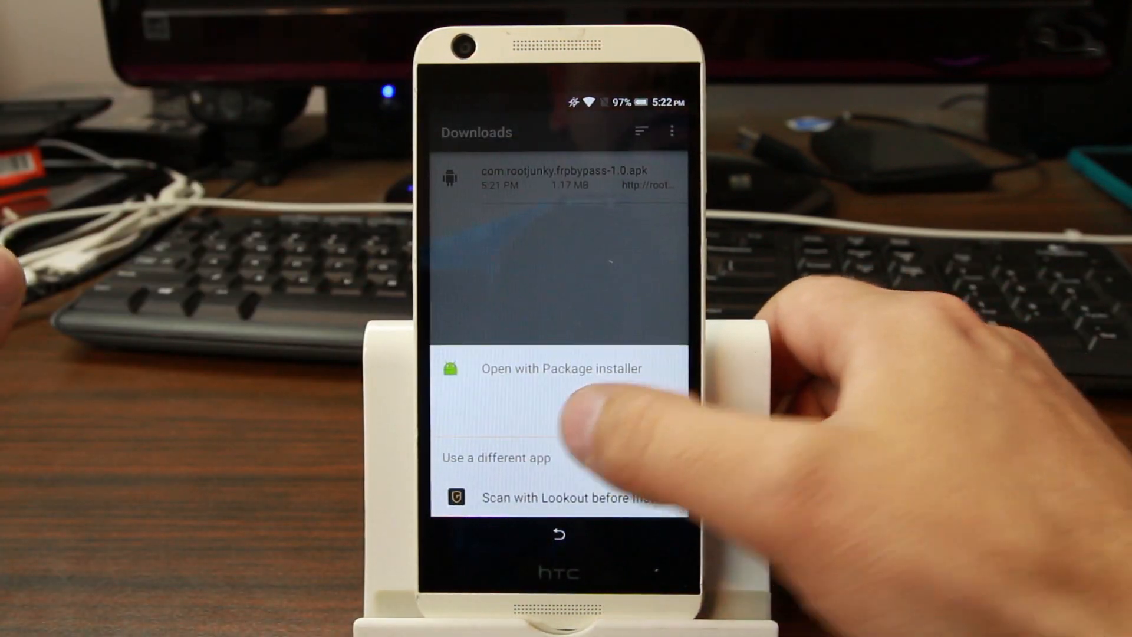
{"action": "left_click", "coordinate": [561, 368]}
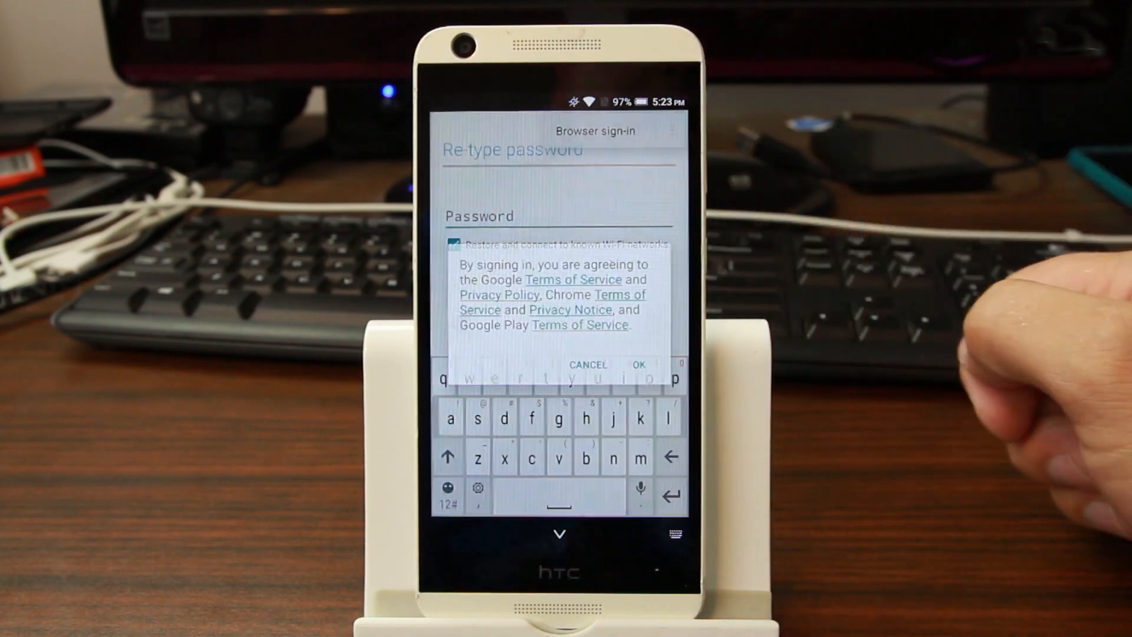
Accept the sign-in terms notice and begin entering the Google account email.
{"action": "left_click", "coordinate": [637, 364]}
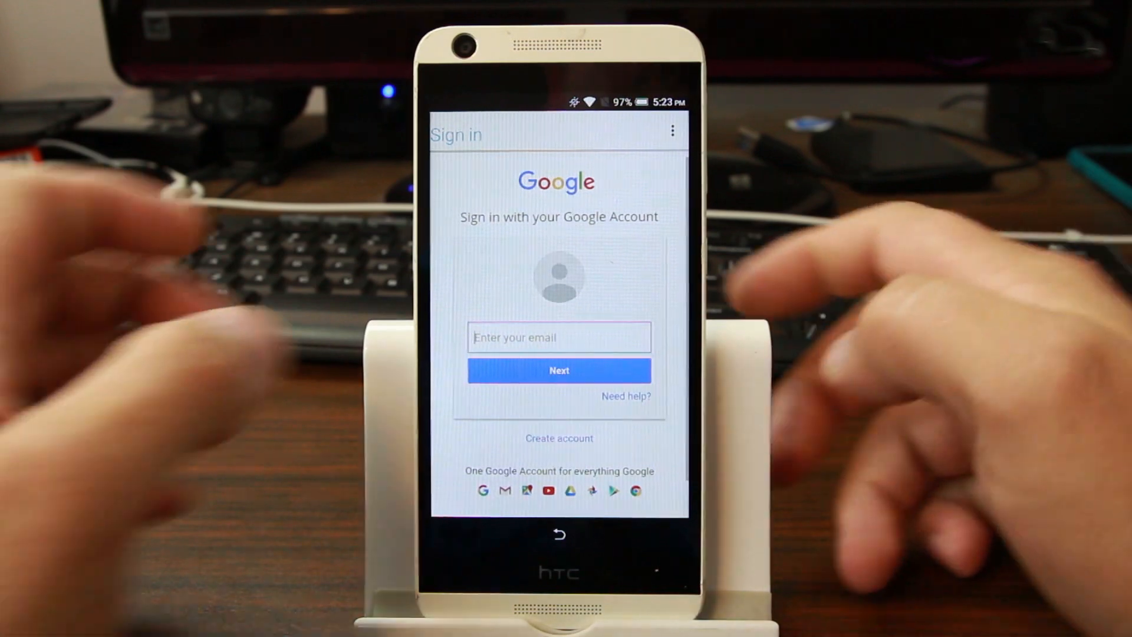
{"action": "left_click", "coordinate": [558, 338]}
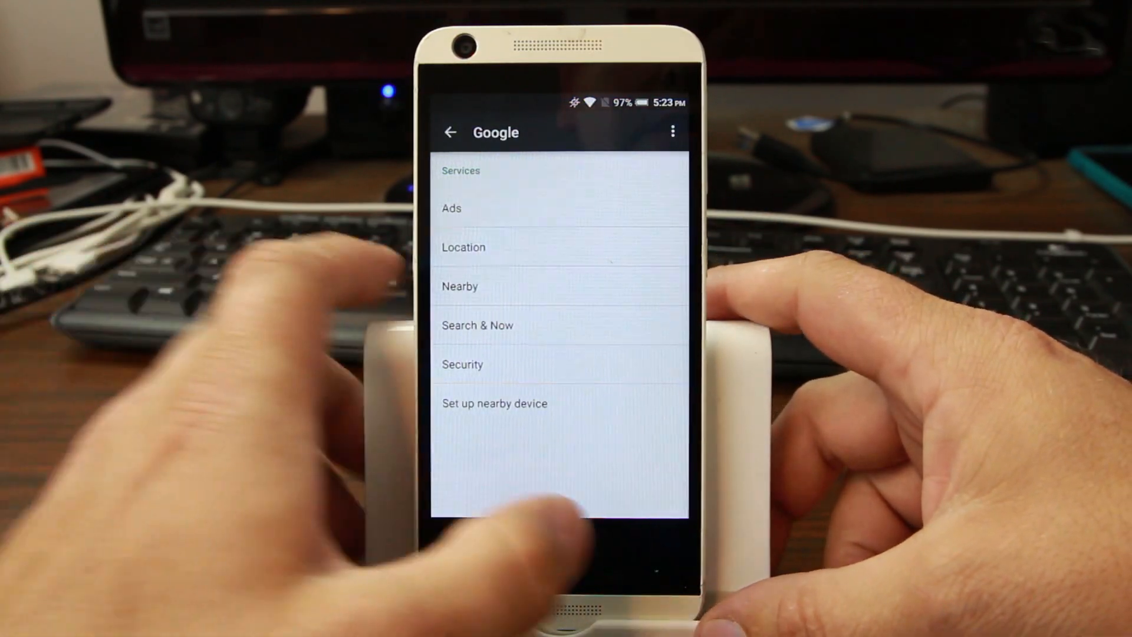
Go back to the main Settings list and scroll down through it before bringing up the power menu.
{"action": "left_click", "coordinate": [449, 131]}
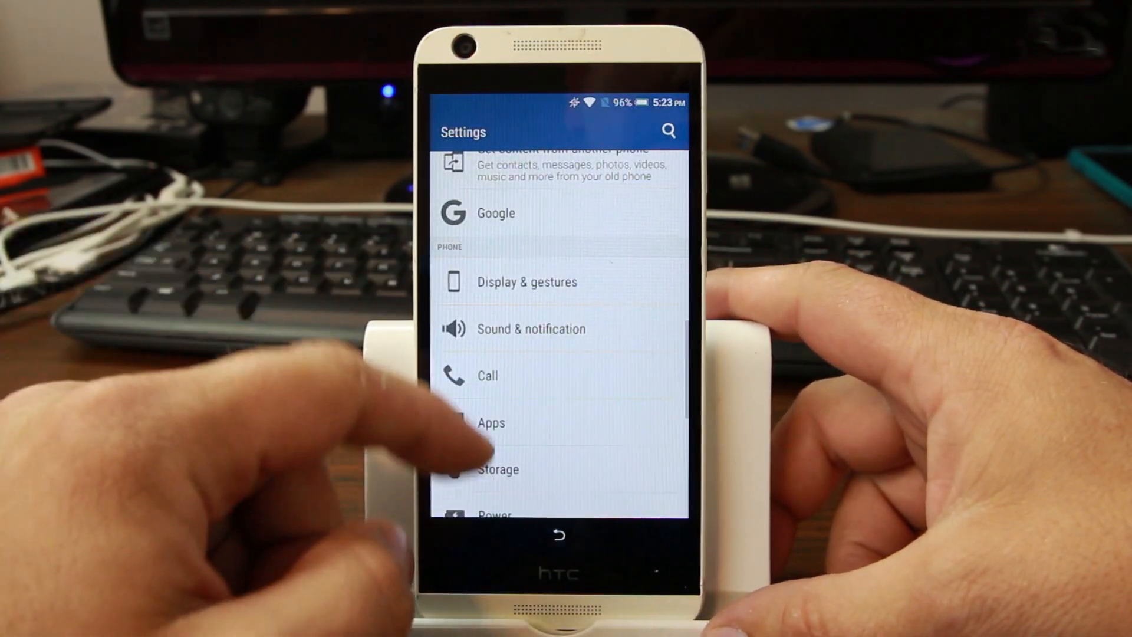
{"action": "scroll", "scroll_direction": "down", "scroll_amount": 3}
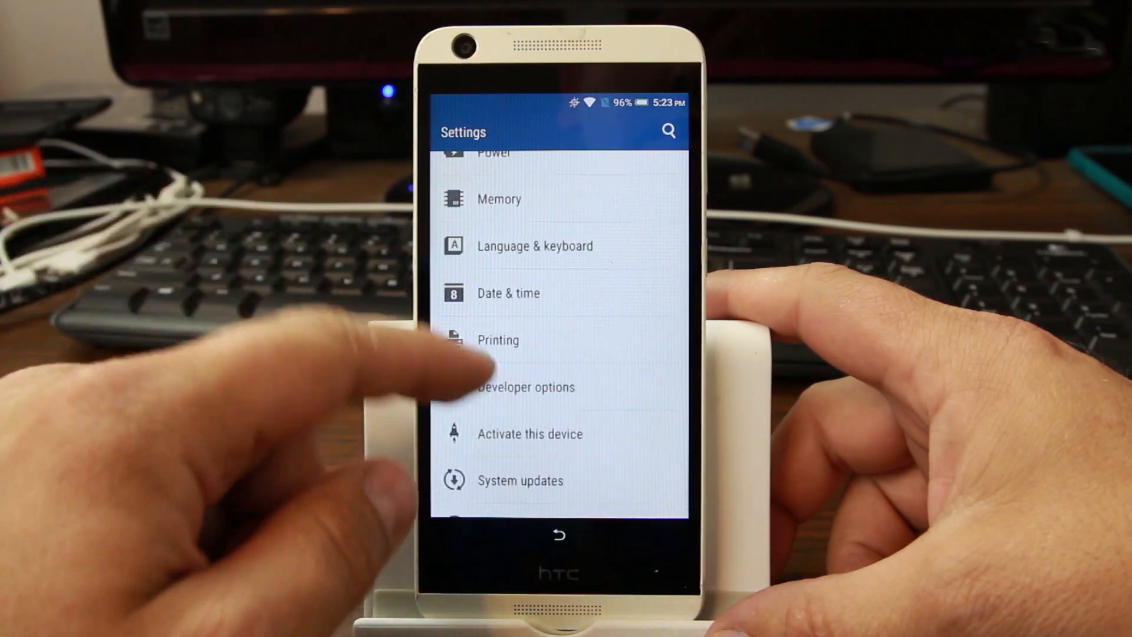
{"action": "scroll", "scroll_direction": "down", "scroll_amount": 3}
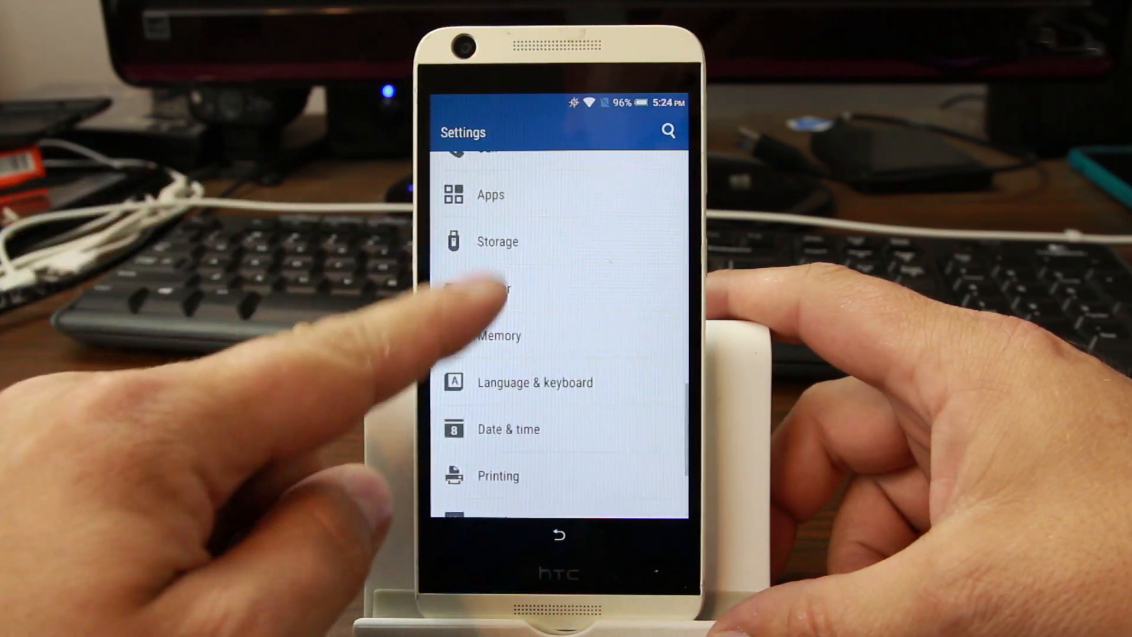
{"action": "scroll", "scroll_direction": "down", "scroll_amount": 3}
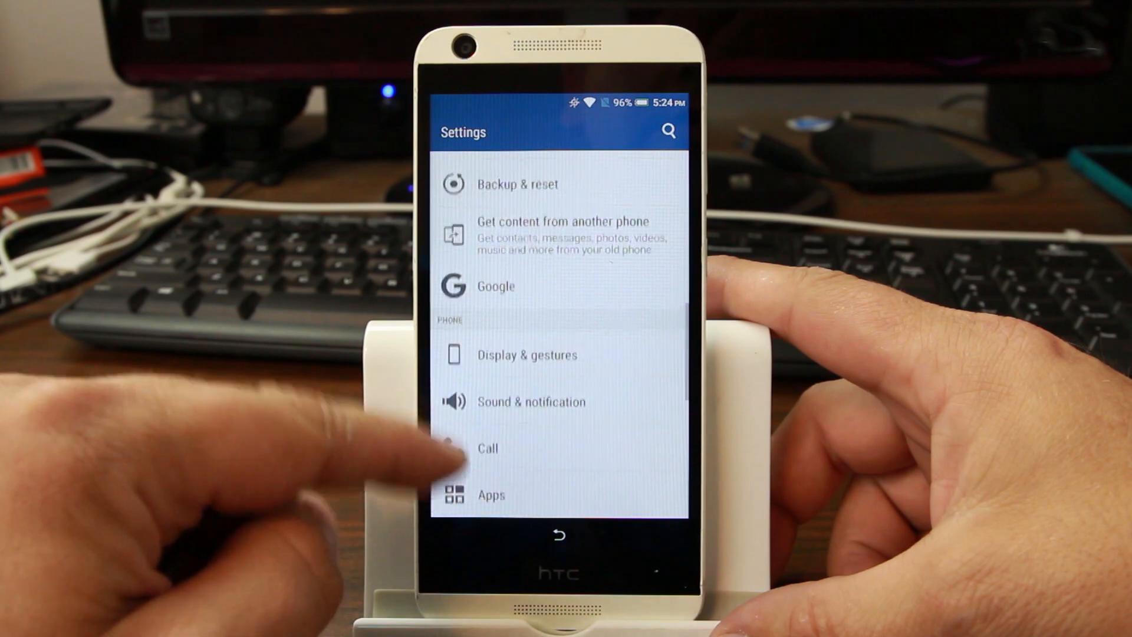
{"action": "scroll", "scroll_direction": "down", "scroll_amount": 3}
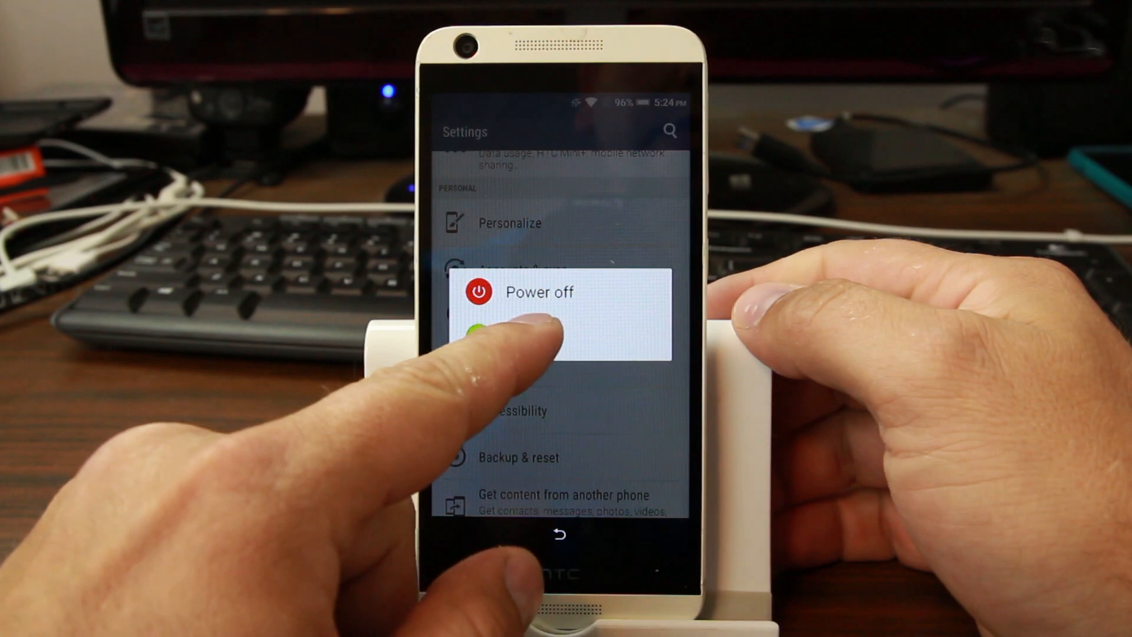
Choose Restart so the phone reboots to the setup Welcome screen.
{"action": "left_click", "coordinate": [539, 291]}
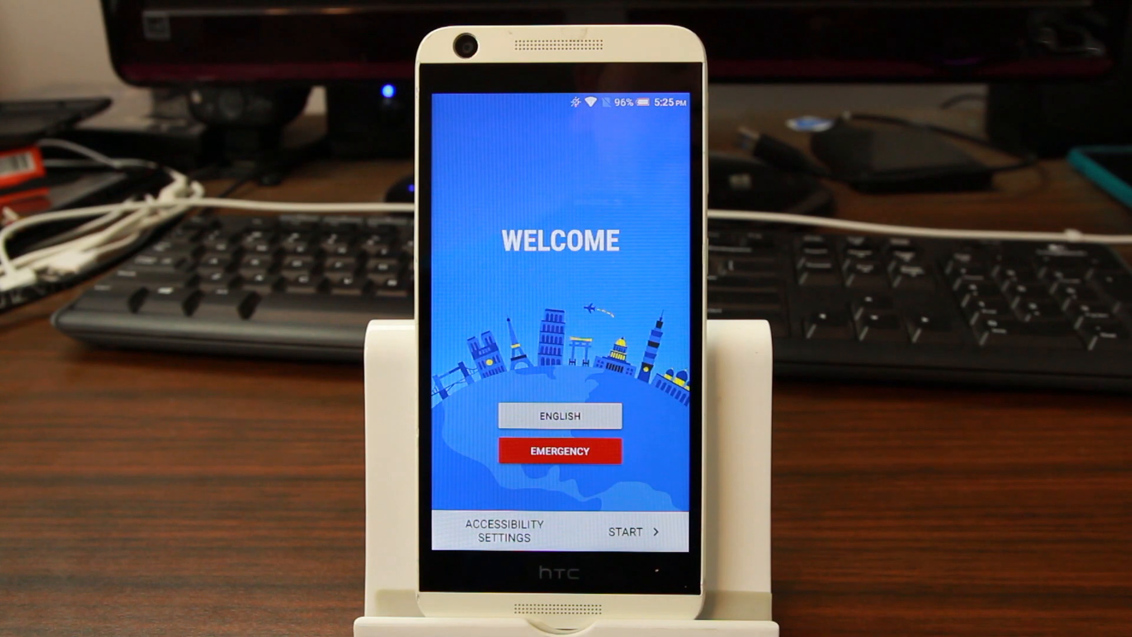
Begin the setup wizard, accepting the Terms of use and keeping the shown date and time.
{"action": "left_click", "coordinate": [559, 415]}
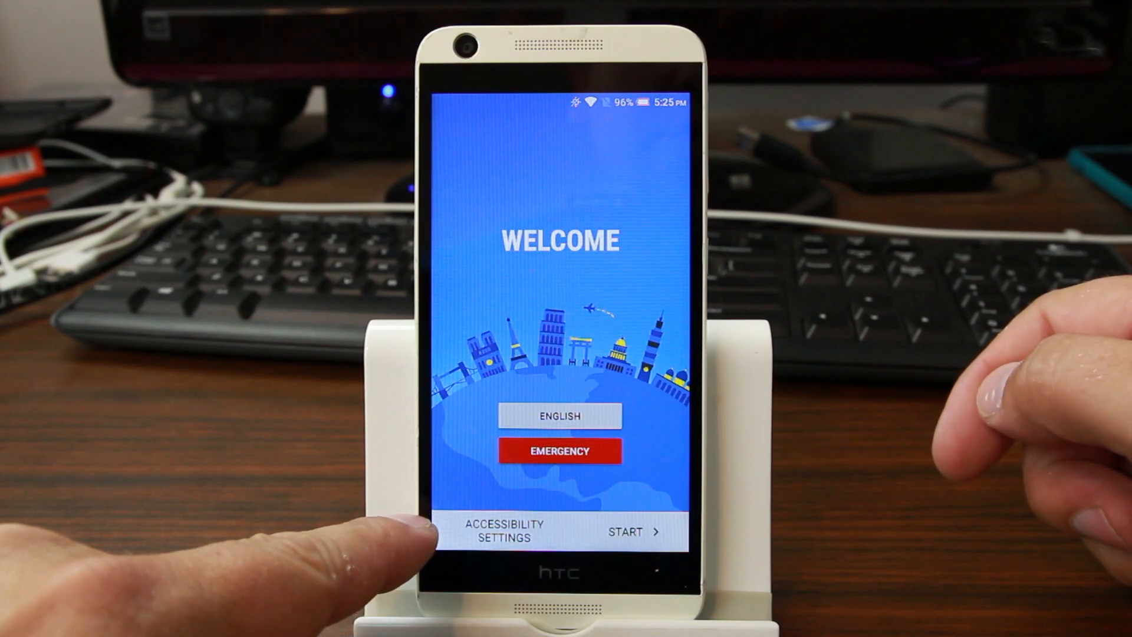
{"action": "left_click", "coordinate": [632, 531]}
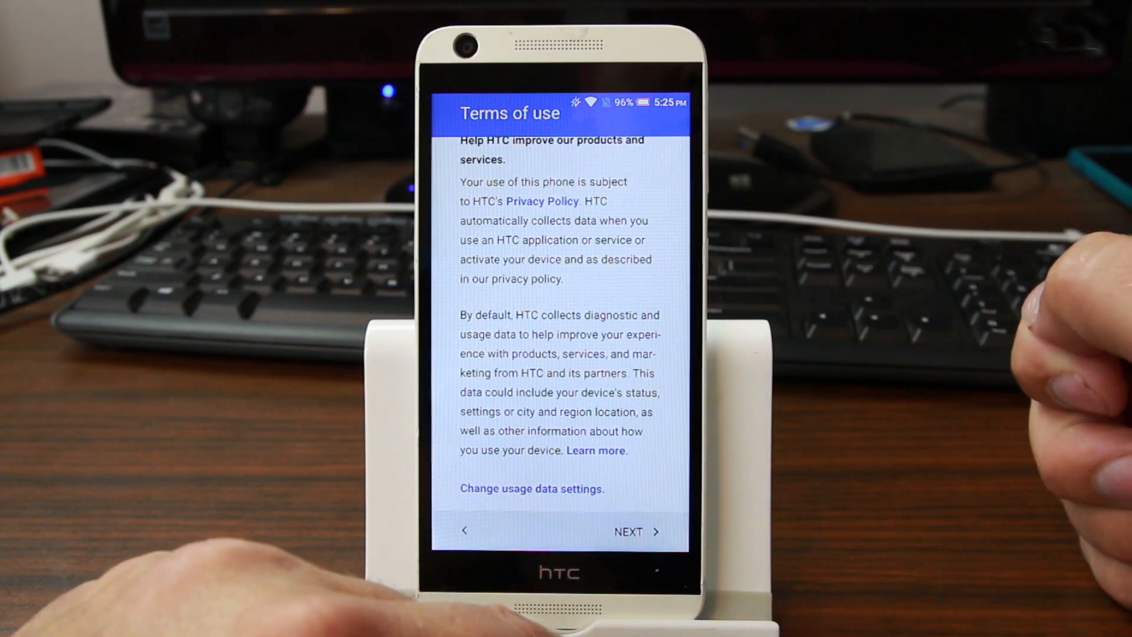
{"action": "left_click", "coordinate": [636, 532]}
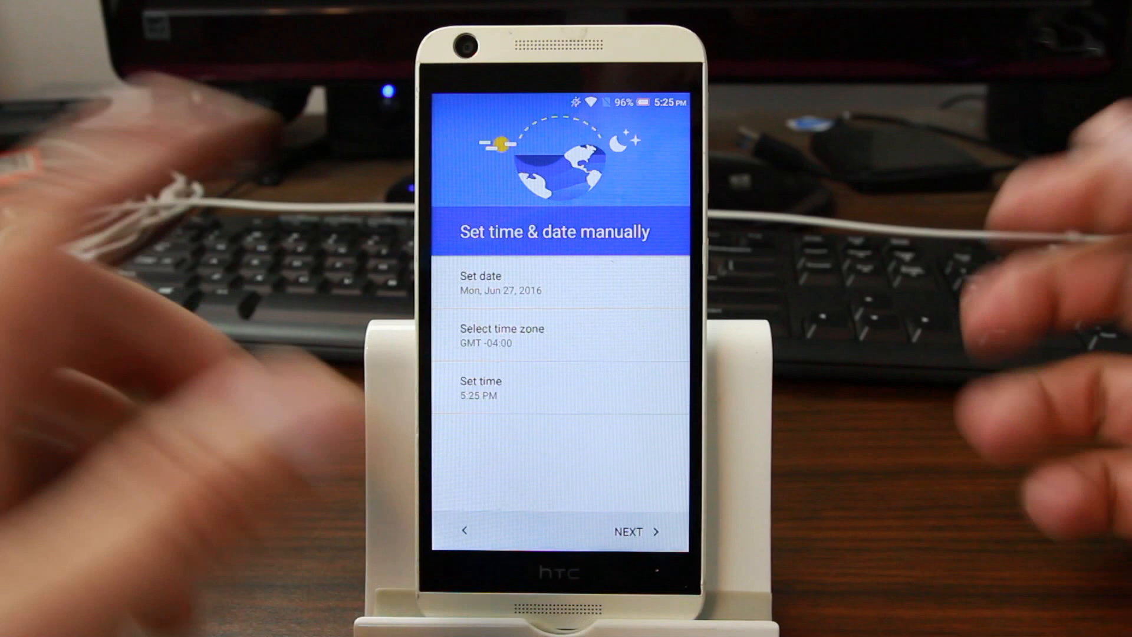
{"action": "left_click", "coordinate": [629, 530]}
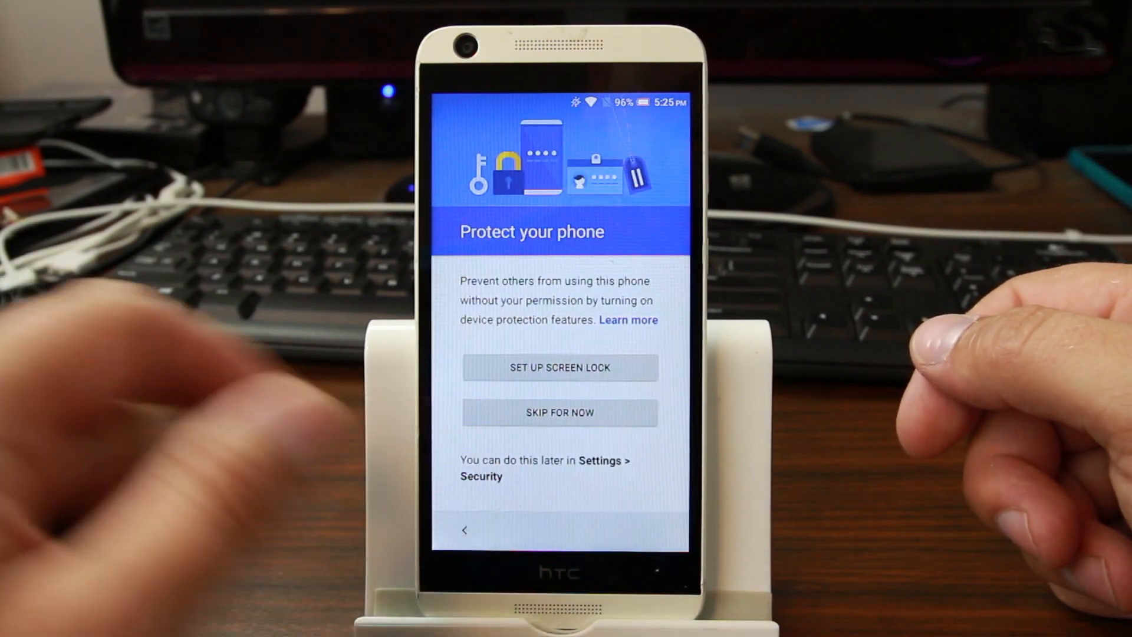
Skip the screen lock, finish setup and dismiss the Congratulations dialog to reach the home screen.
{"action": "left_click", "coordinate": [559, 413]}
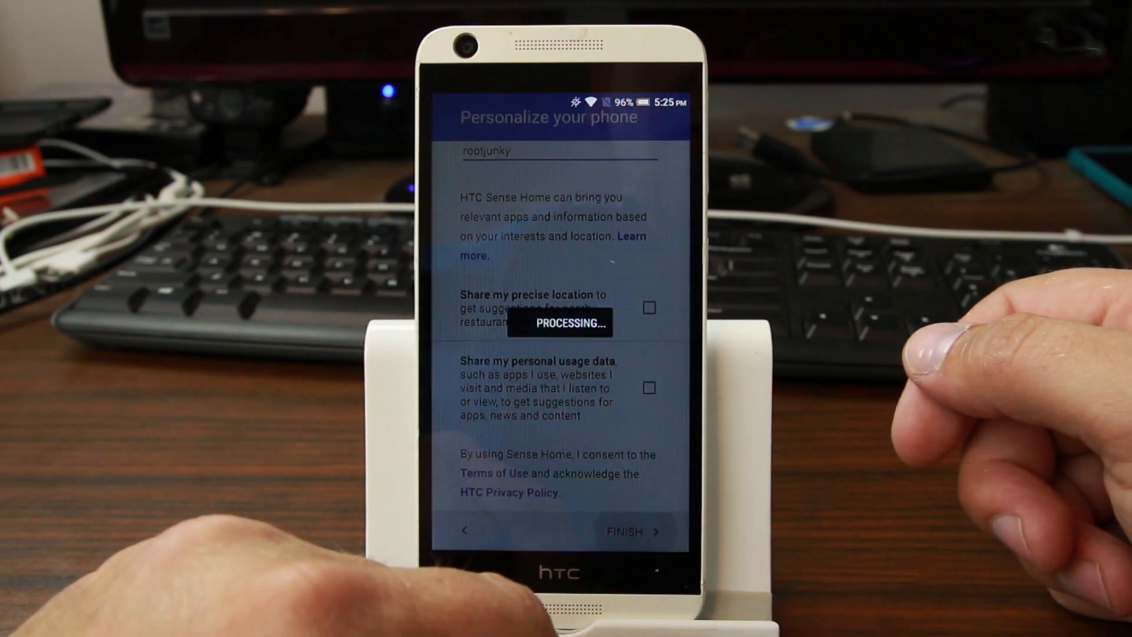
{"action": "left_click", "coordinate": [624, 532]}
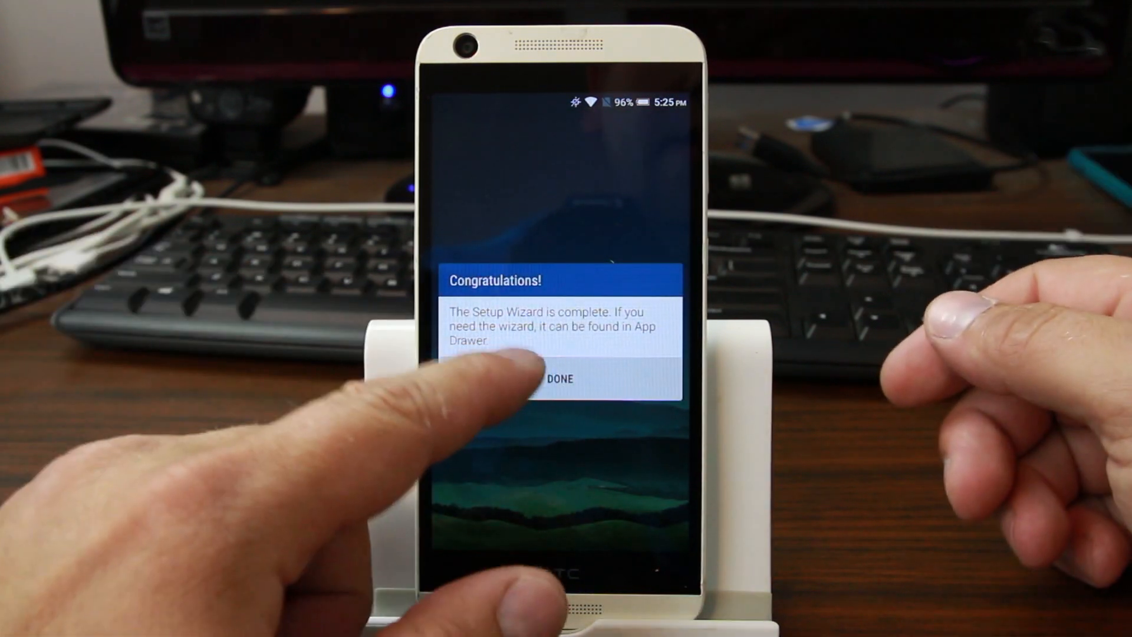
{"action": "left_click", "coordinate": [564, 379]}
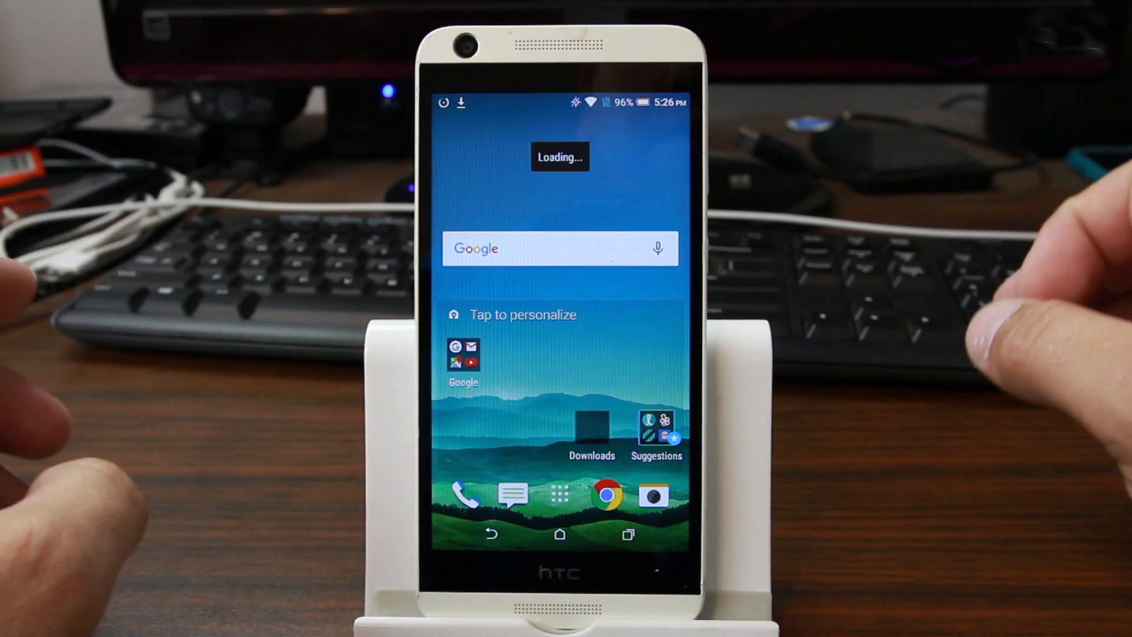
Reach Settings from the home screen and scroll toward Backup & reset for a factory data reset.
{"action": "left_click_drag", "start_coordinate": [561, 102], "coordinate": [561, 260]}
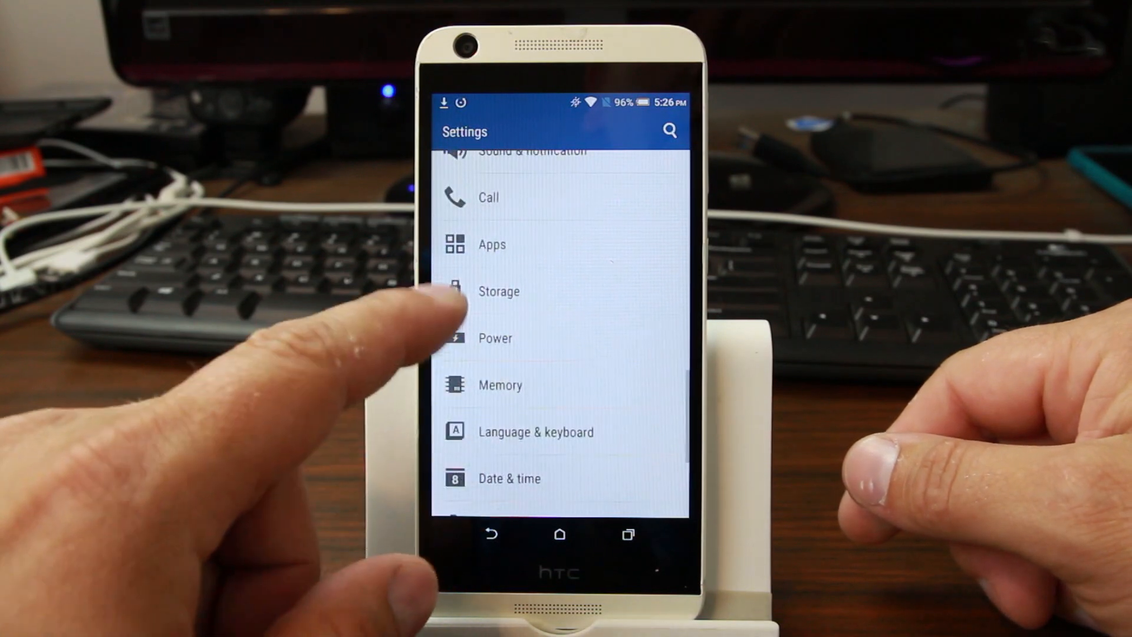
{"action": "scroll", "scroll_direction": "down", "scroll_amount": 3}
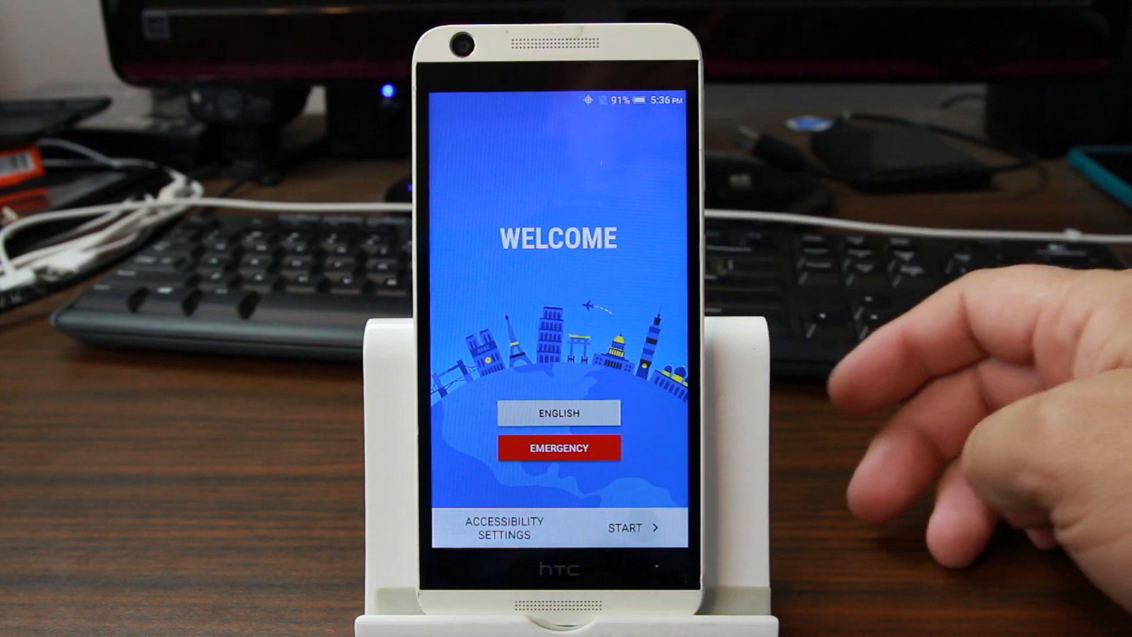
Begin setup again, accepting Terms of use, Google services options and the shown date and time.
{"action": "left_click", "coordinate": [632, 528]}
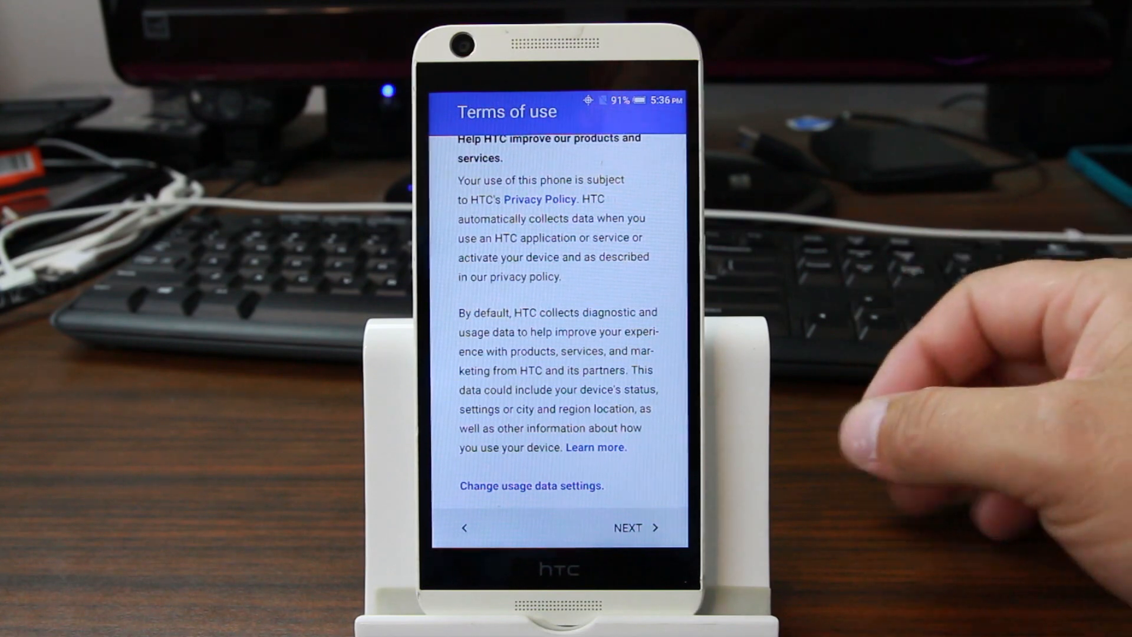
{"action": "left_click", "coordinate": [632, 528]}
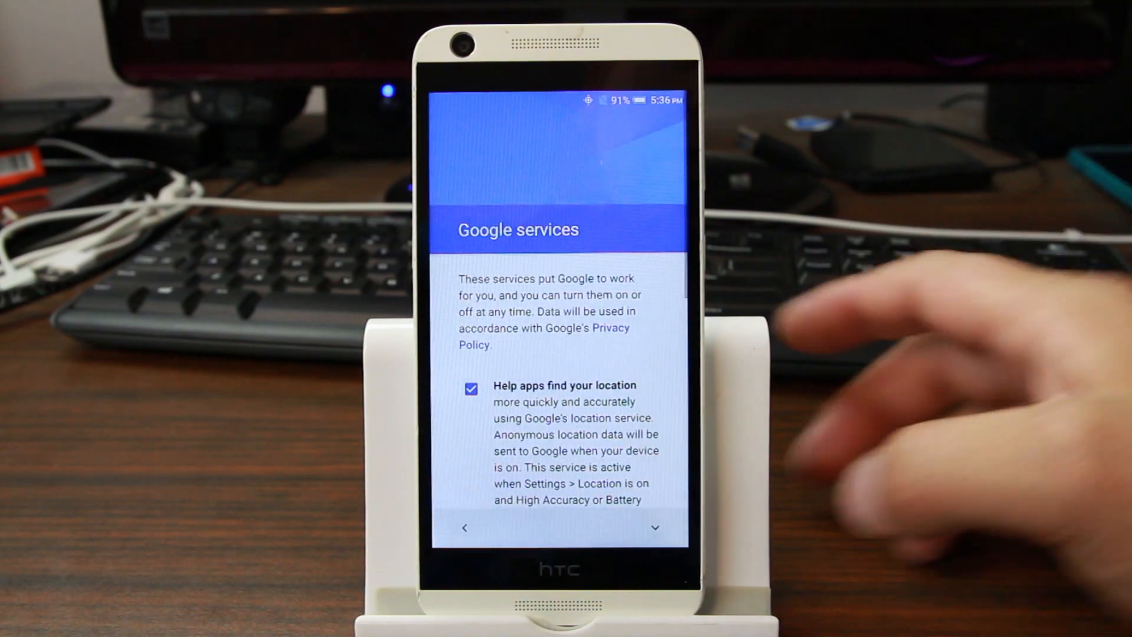
{"action": "scroll", "scroll_direction": "down", "scroll_amount": 3}
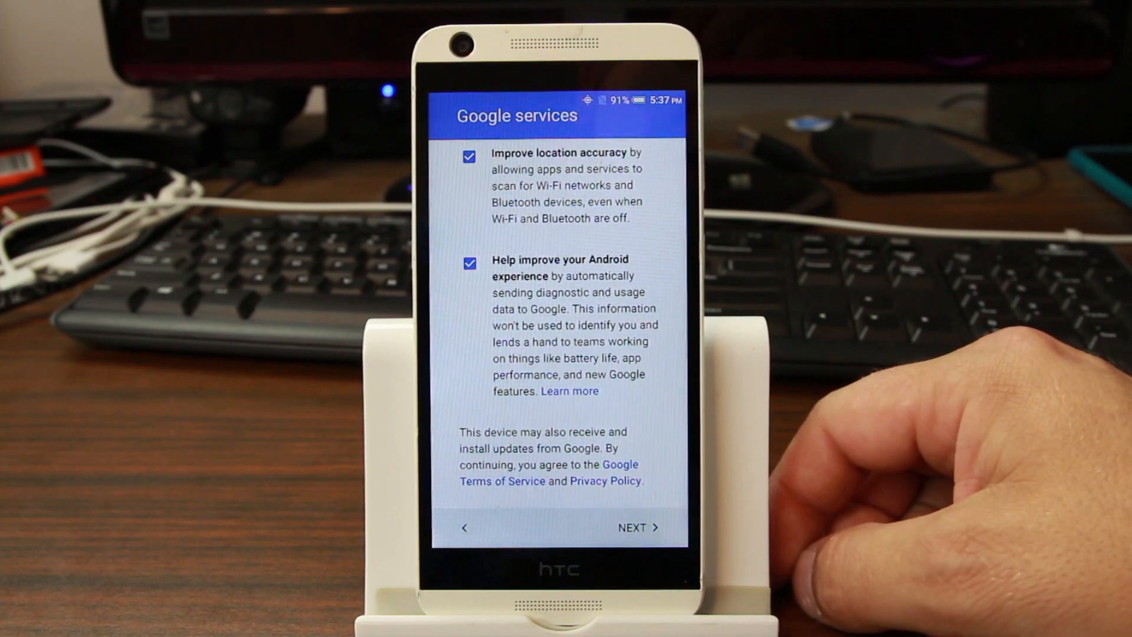
{"action": "left_click", "coordinate": [636, 527]}
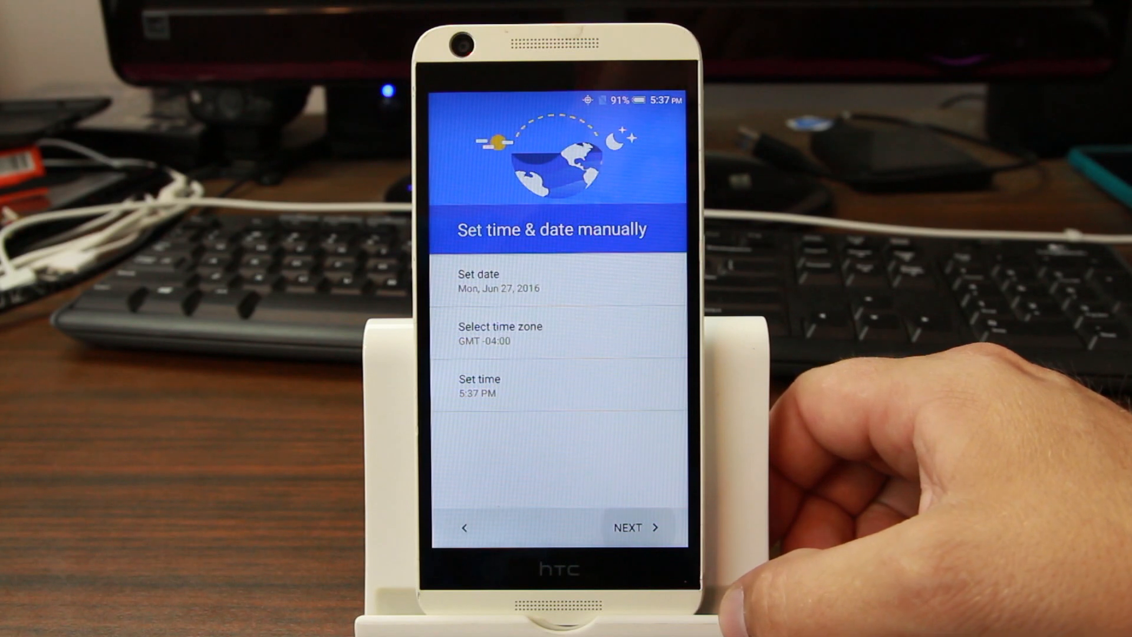
{"action": "left_click", "coordinate": [634, 527]}
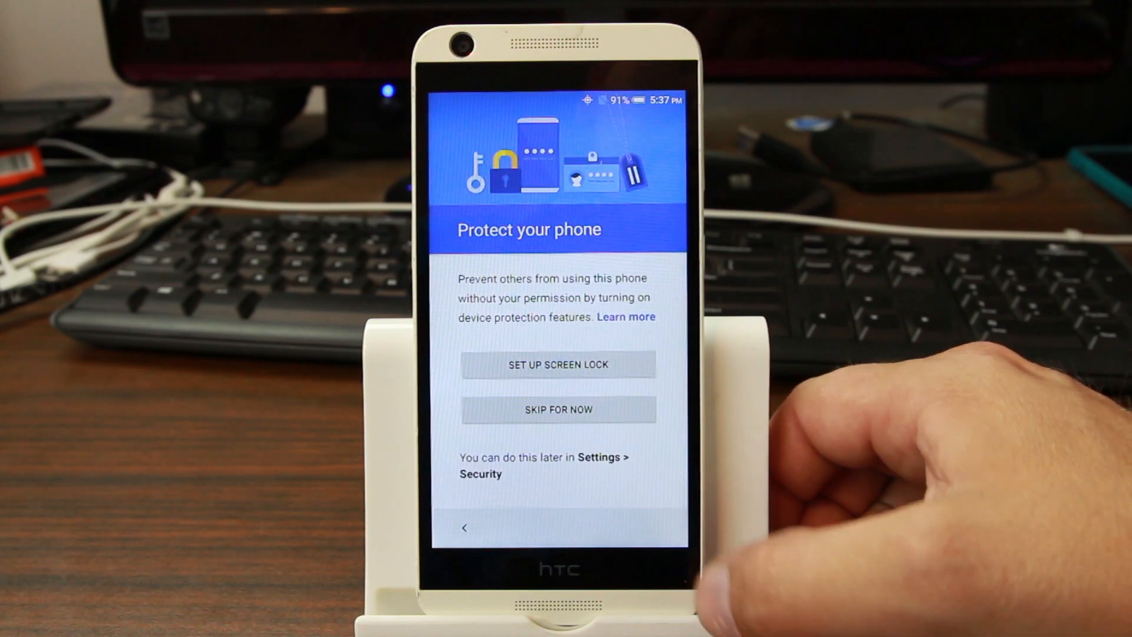
Skip the screen lock, confirm skipping device protection, finish and dismiss setup to reach the home screen.
{"action": "left_click", "coordinate": [558, 409]}
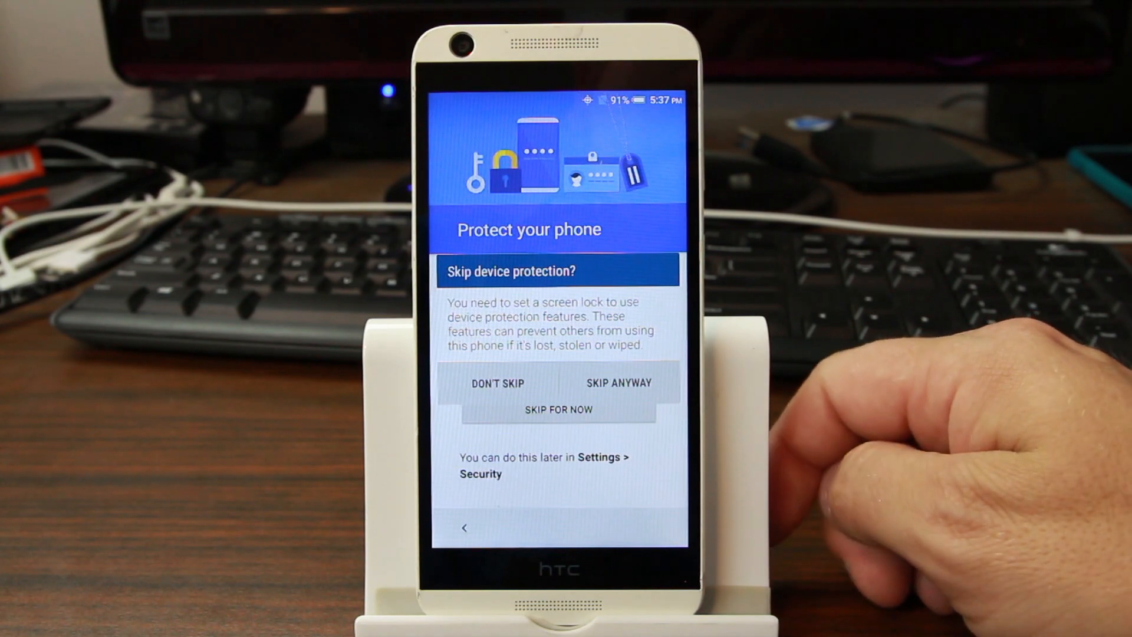
{"action": "left_click", "coordinate": [620, 382]}
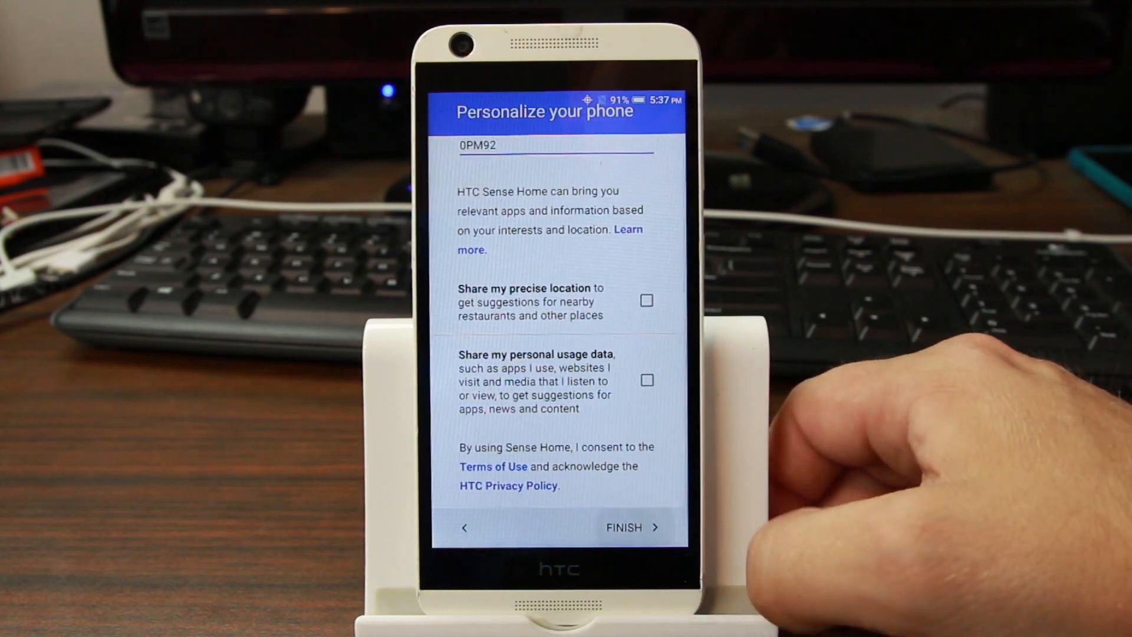
{"action": "left_click", "coordinate": [630, 527]}
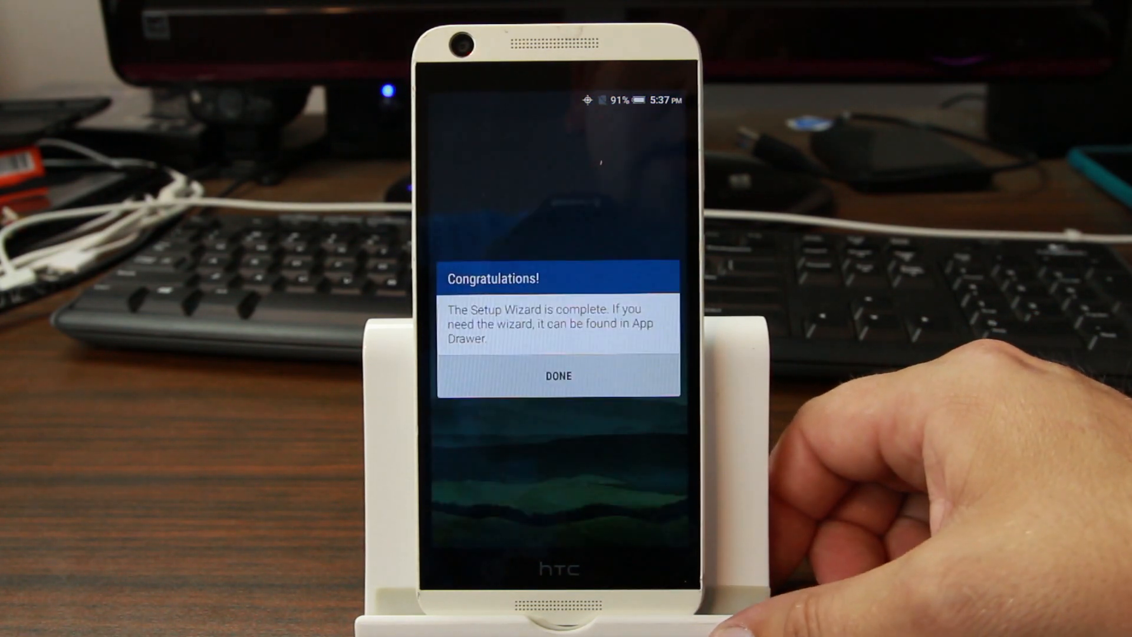
{"action": "left_click", "coordinate": [558, 375]}
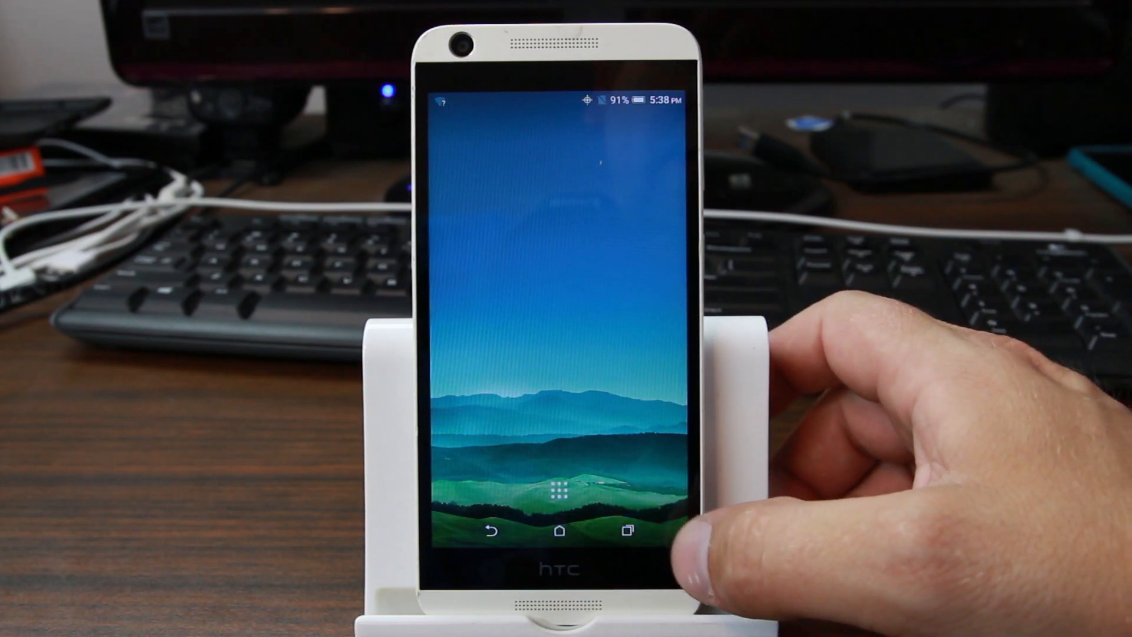
{"action": "left_click", "coordinate": [626, 530]}
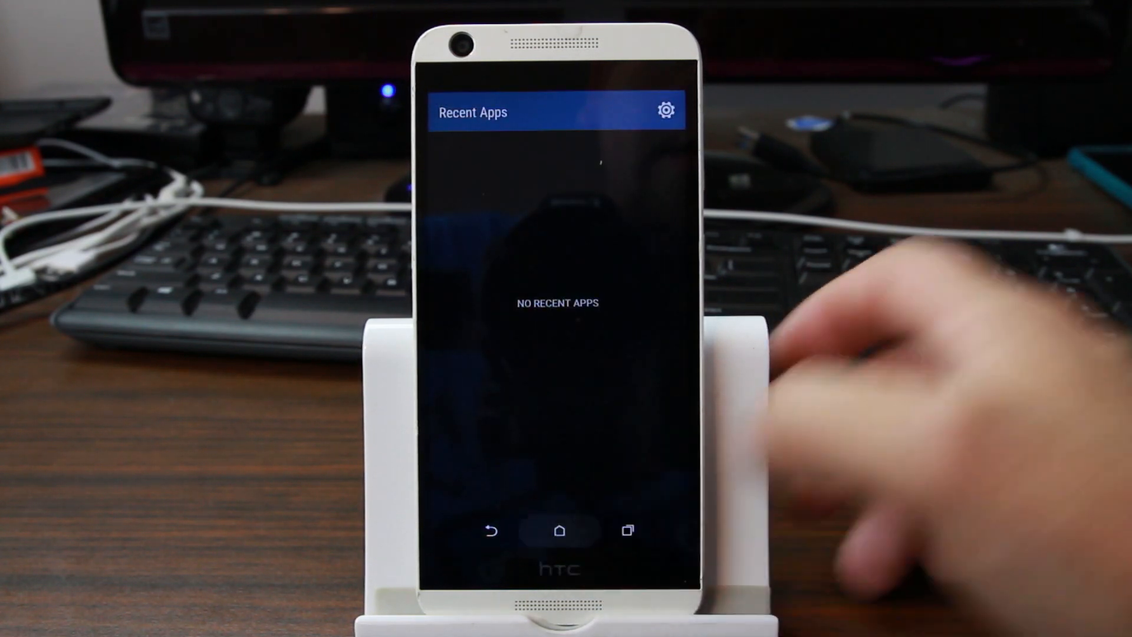
{"action": "left_click", "coordinate": [559, 530]}
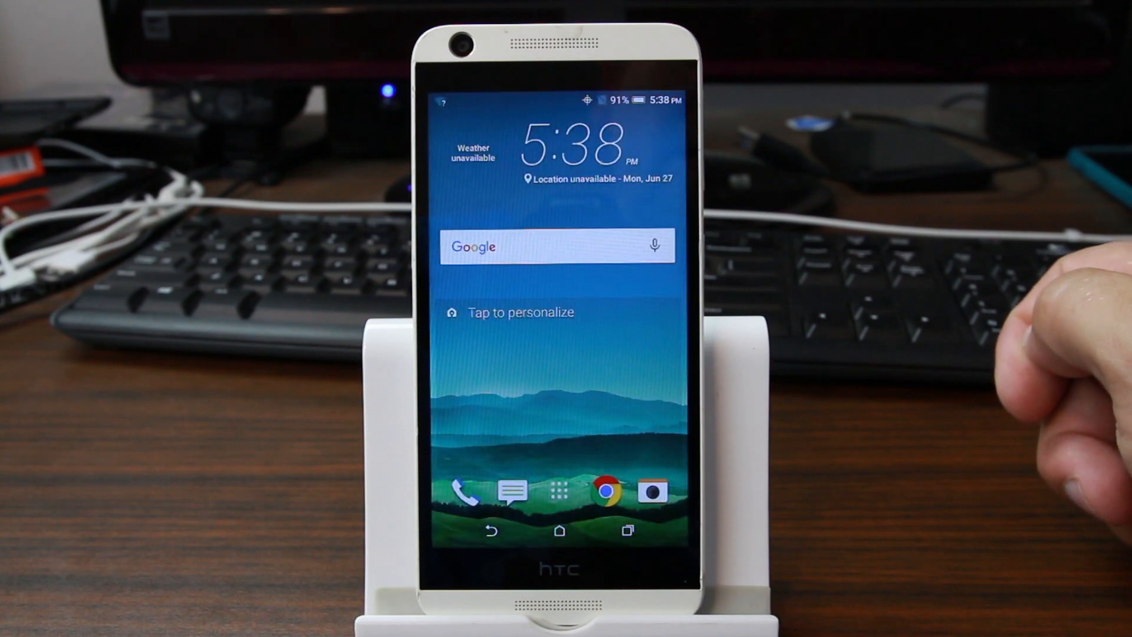